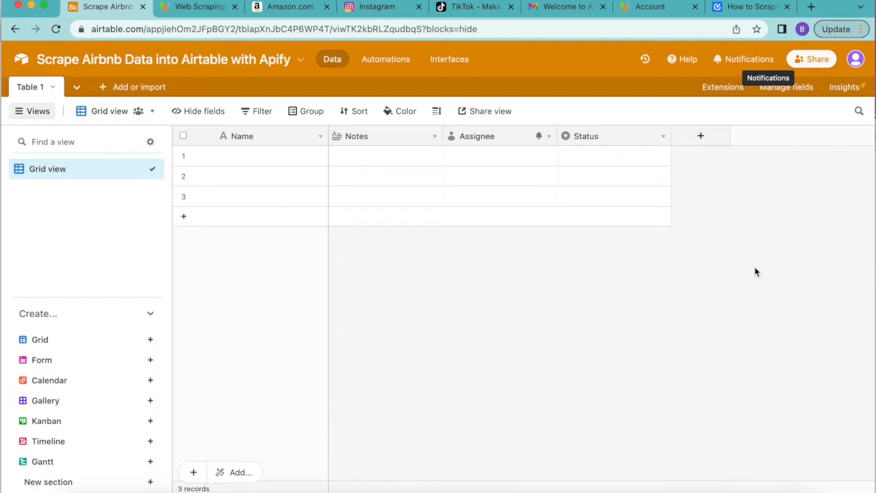
mouse_move(419, 14)
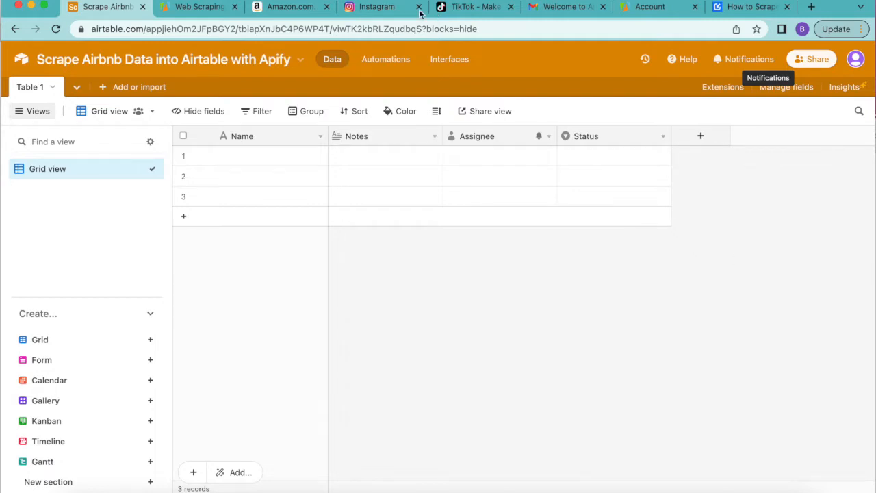
Step: Look through the Apify, Amazon, Instagram and TikTok tabs, then close the Amazon, Instagram and TikTok tabs
click(198, 6)
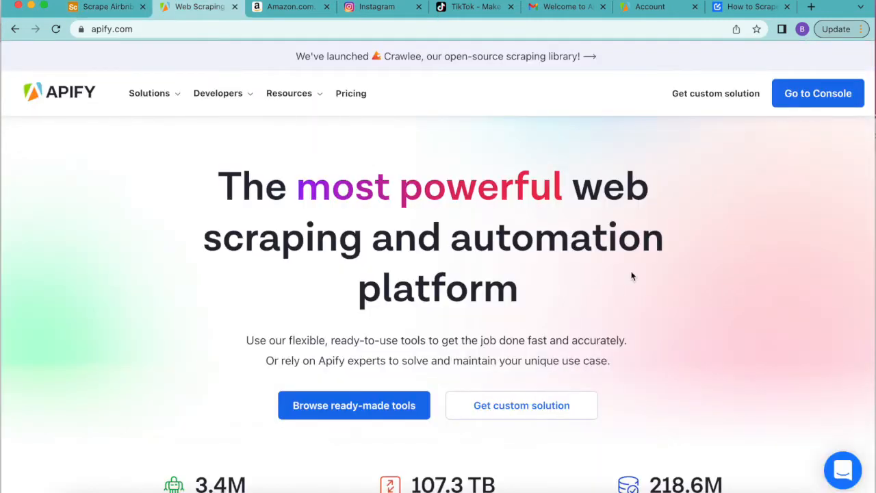
mouse_move(324, 283)
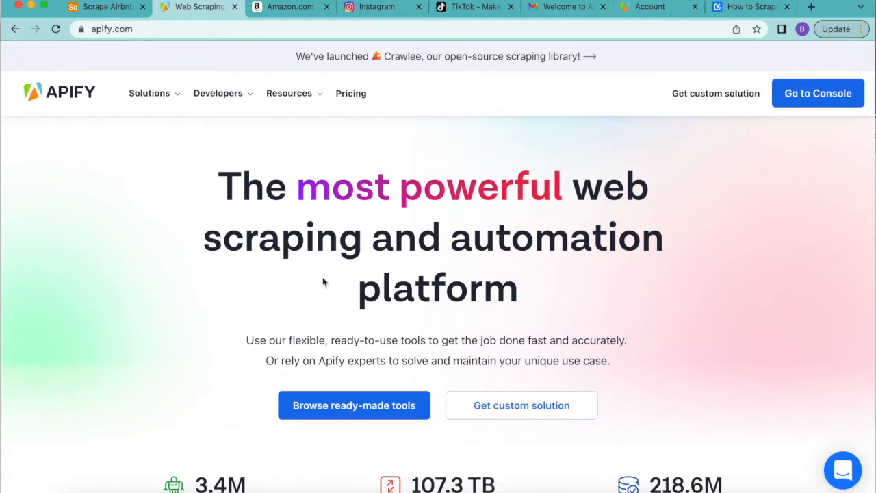
mouse_move(330, 336)
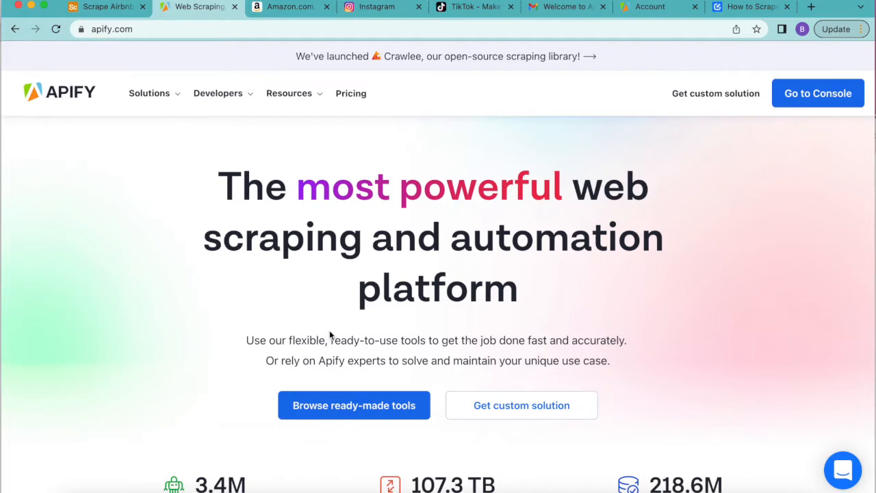
mouse_move(289, 93)
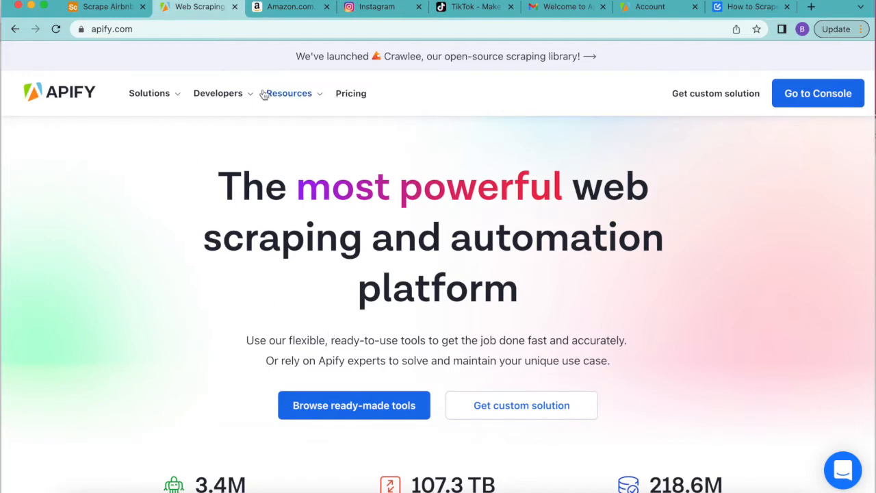
click(287, 7)
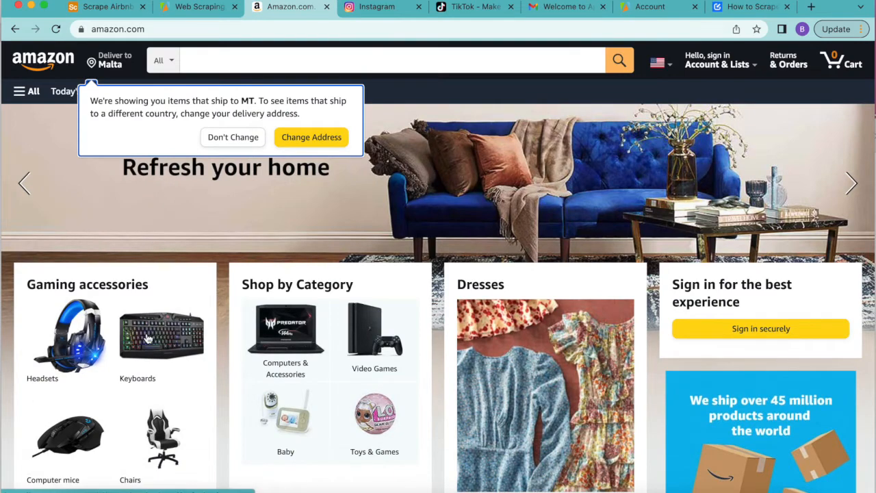
mouse_move(307, 277)
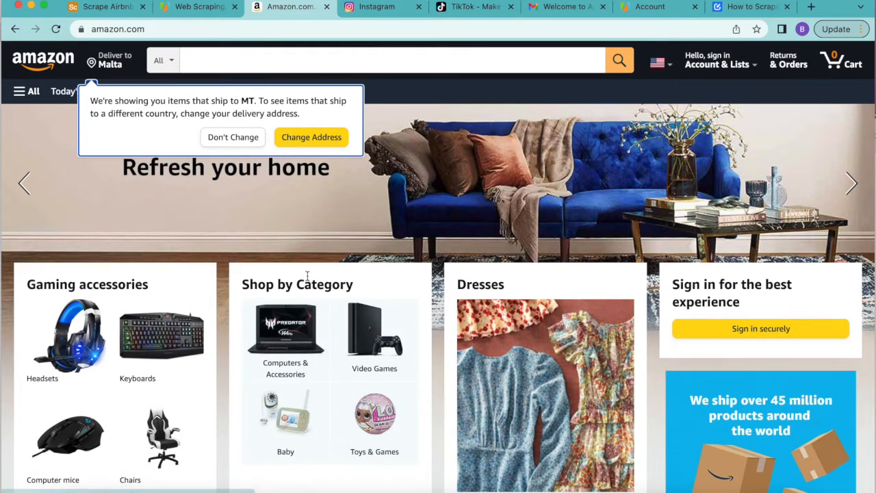
click(376, 6)
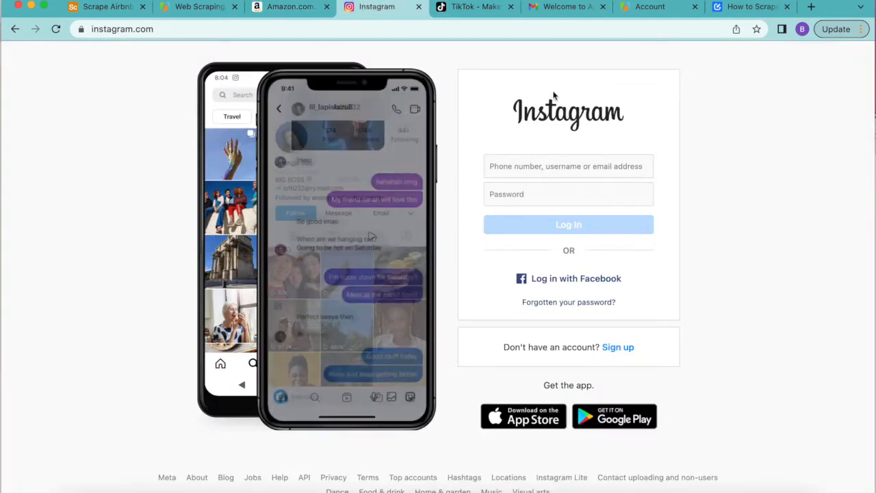
click(472, 6)
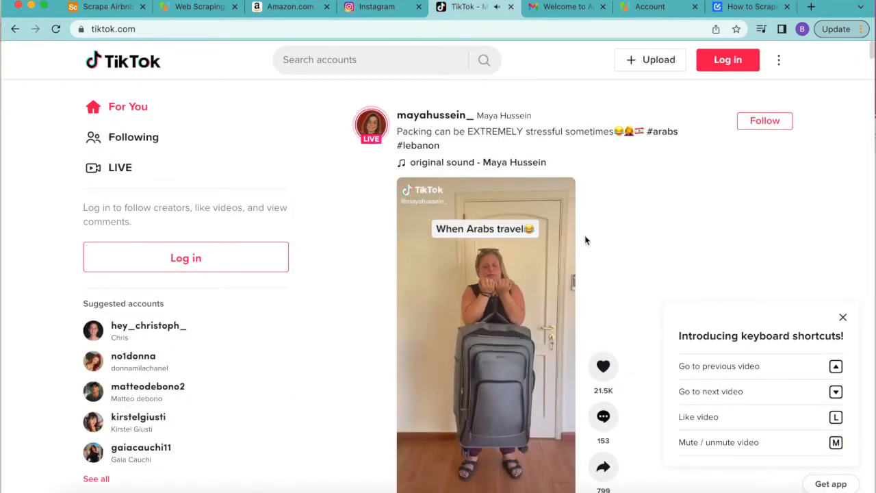
click(288, 7)
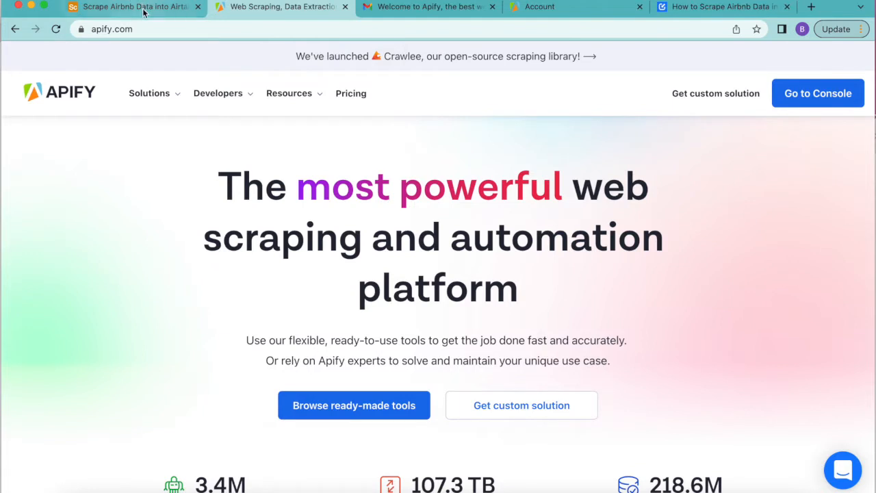
Step: From the apify.com homepage, go to the Apify Console Store
click(130, 6)
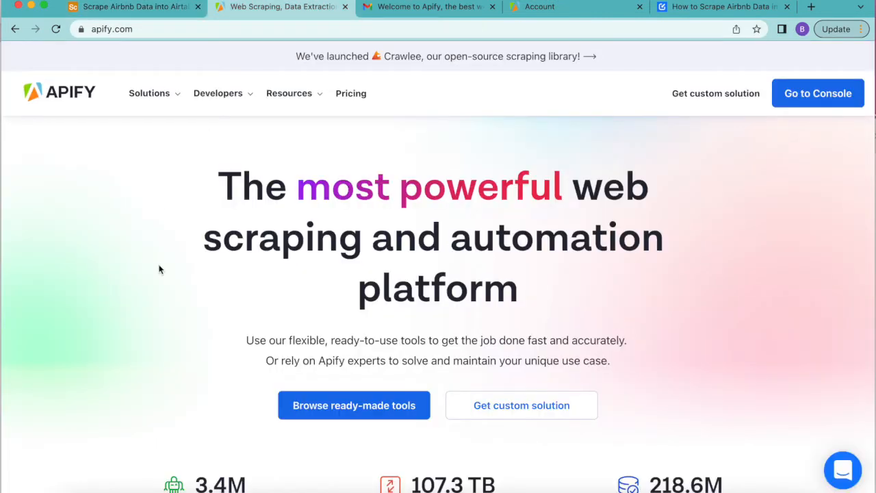
mouse_move(354, 230)
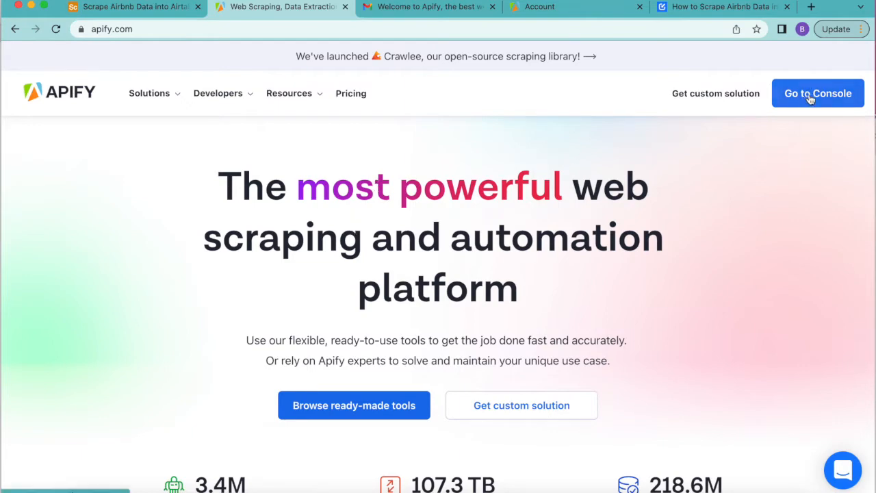
click(817, 93)
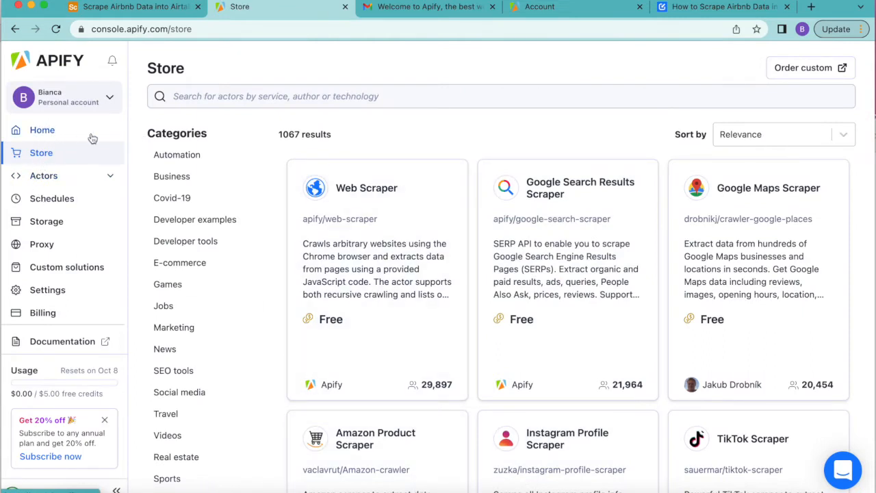
Step: Search the Apify Store for 'air' to find the Airbnb Scraper actor
click(500, 95)
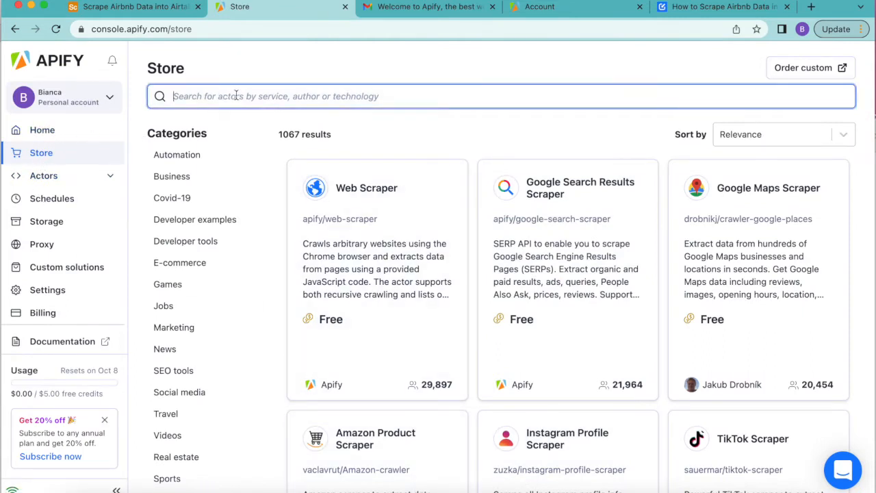
text(air)
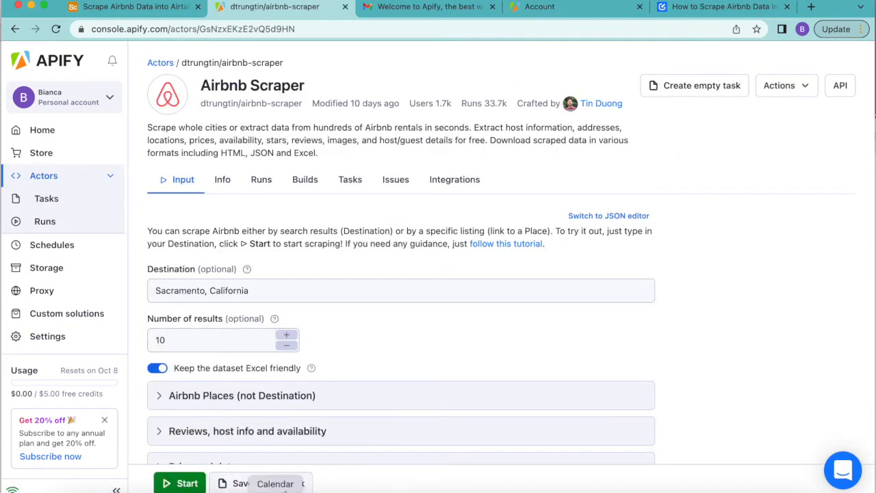
mouse_move(260, 482)
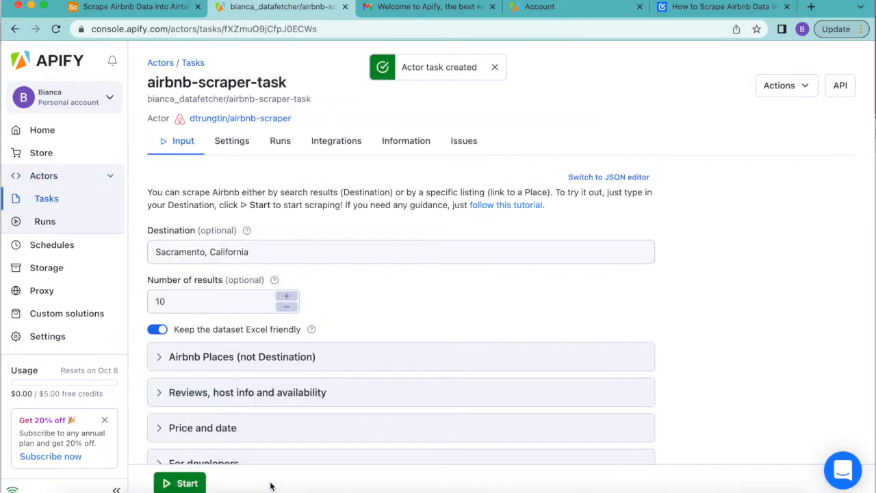
Step: Change the task's Destination to 'london', then Save & Start the scraping run
click(495, 67)
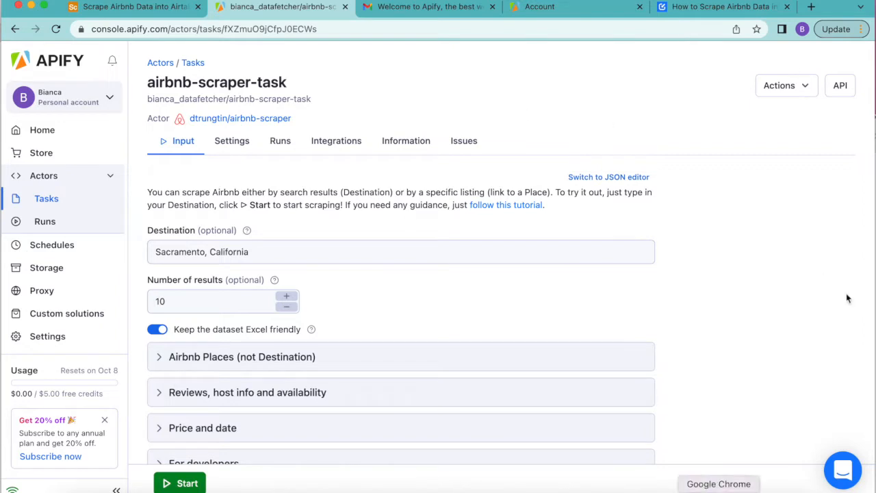
mouse_move(326, 191)
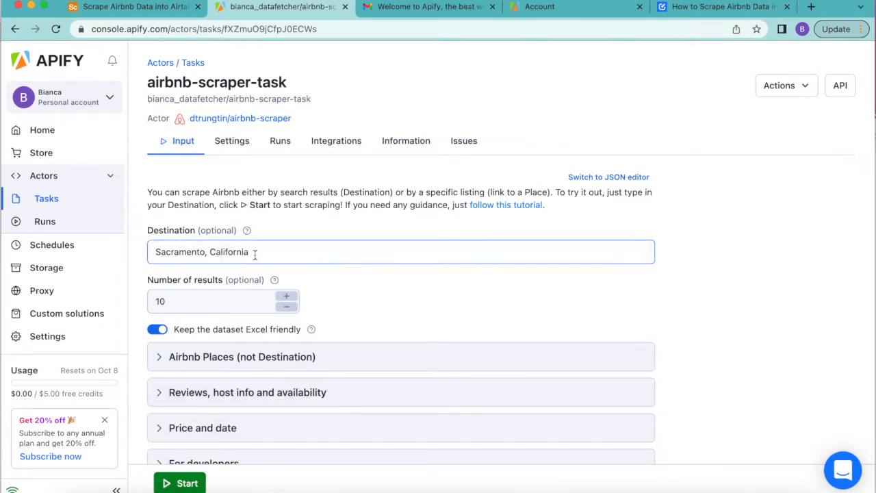
text(lo)
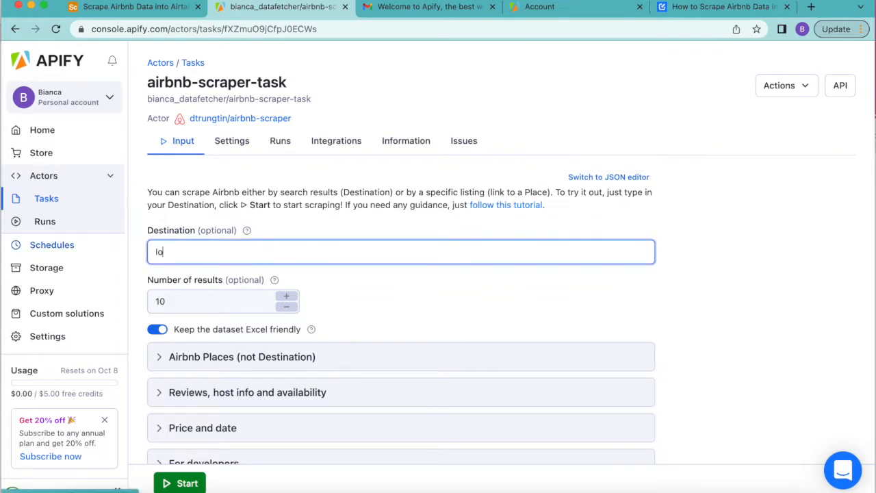
text(ndon)
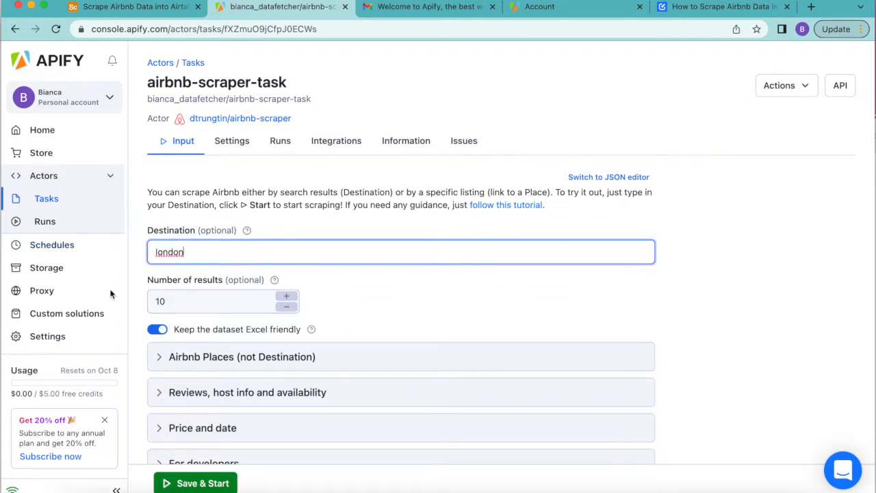
mouse_move(377, 252)
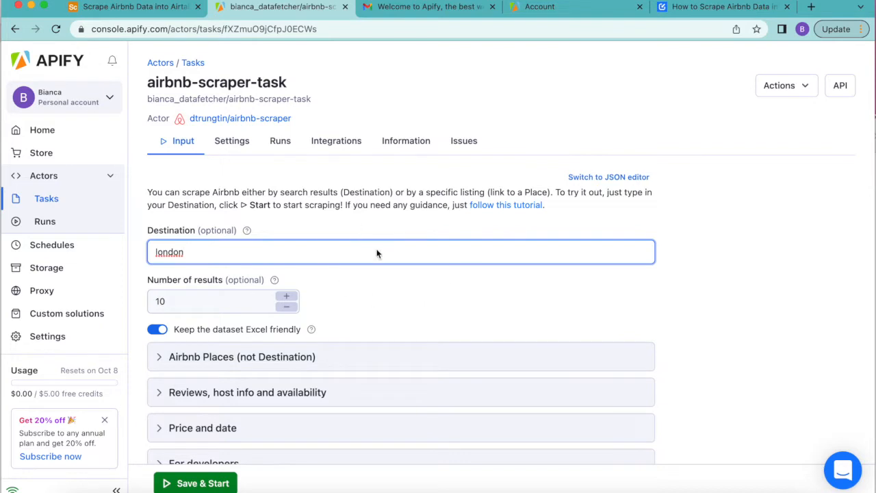
mouse_move(252, 333)
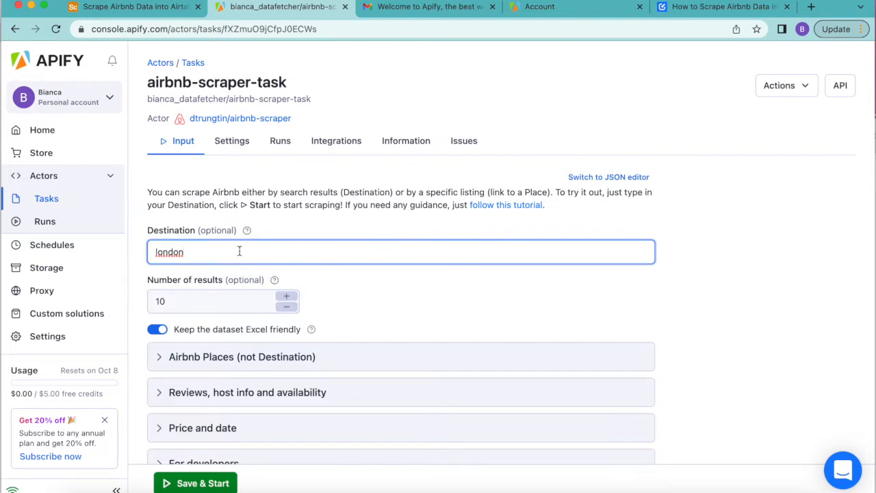
click(195, 482)
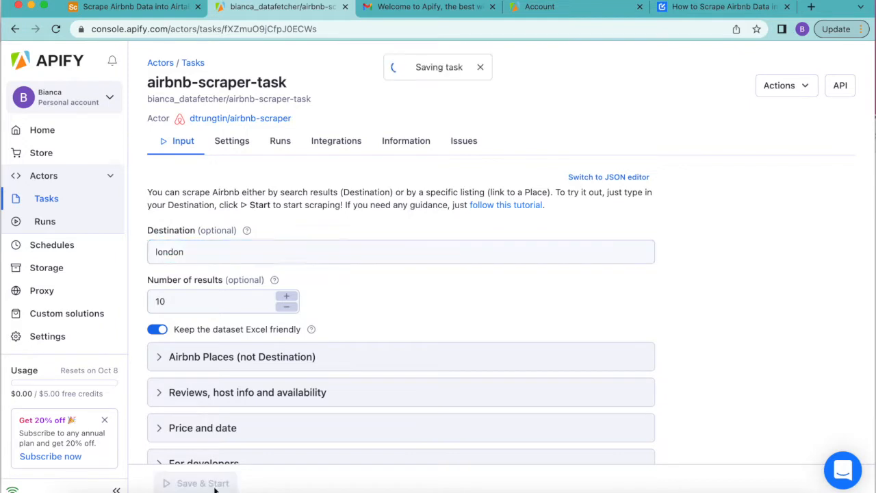
click(195, 483)
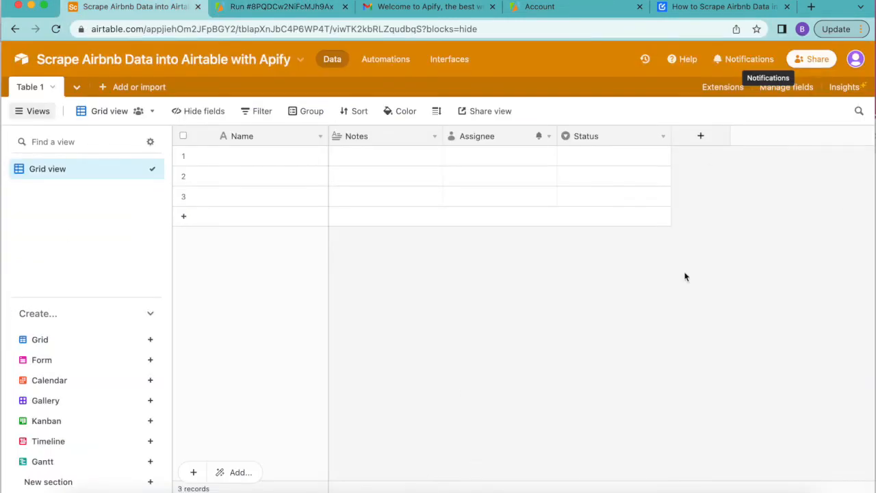
mouse_move(291, 288)
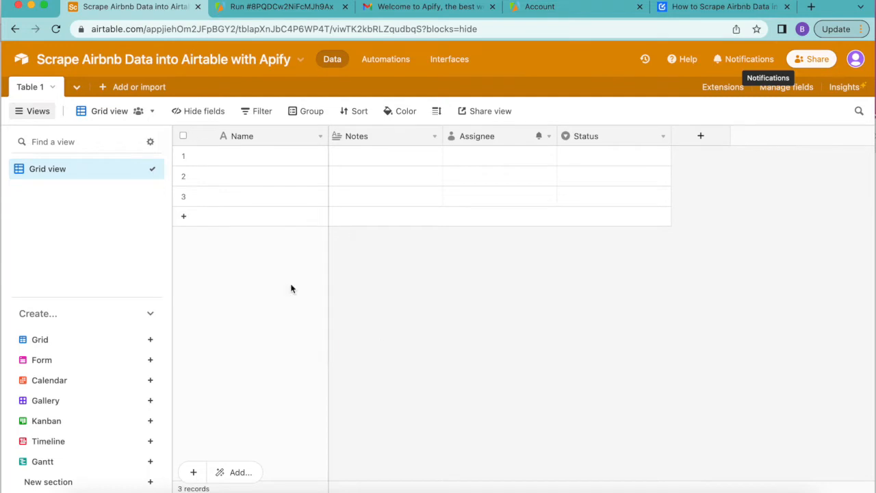
mouse_move(735, 93)
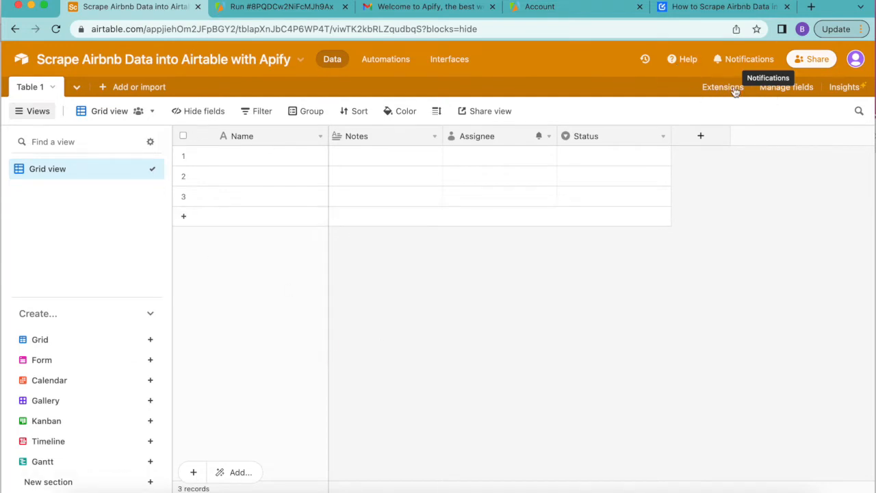
mouse_move(723, 87)
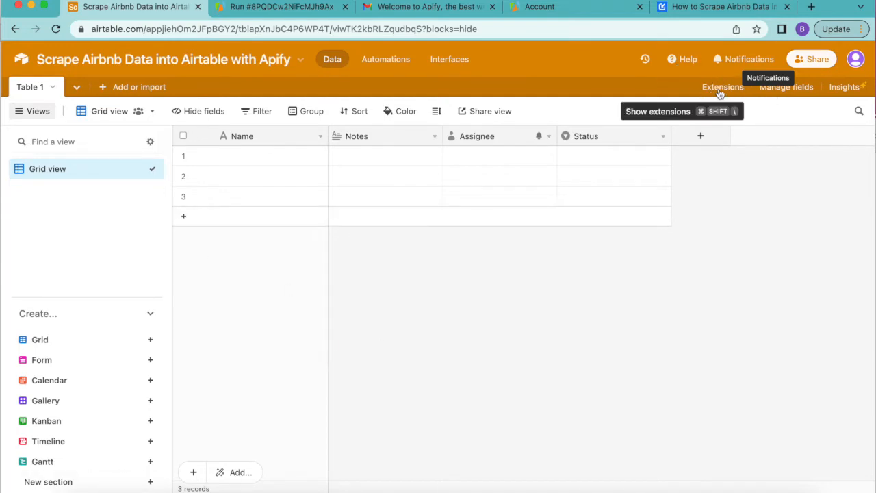
Step: Search the Extensions Marketplace for 'data' and add Data Fetcher to the base
click(723, 87)
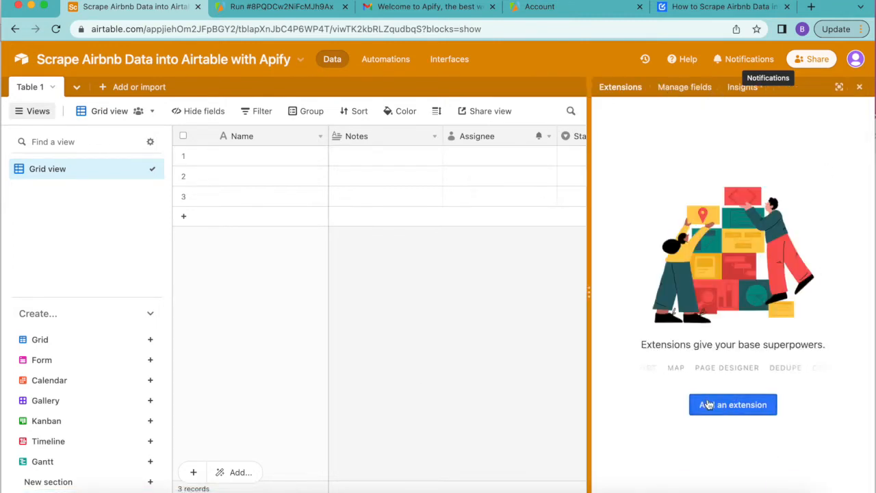
click(733, 405)
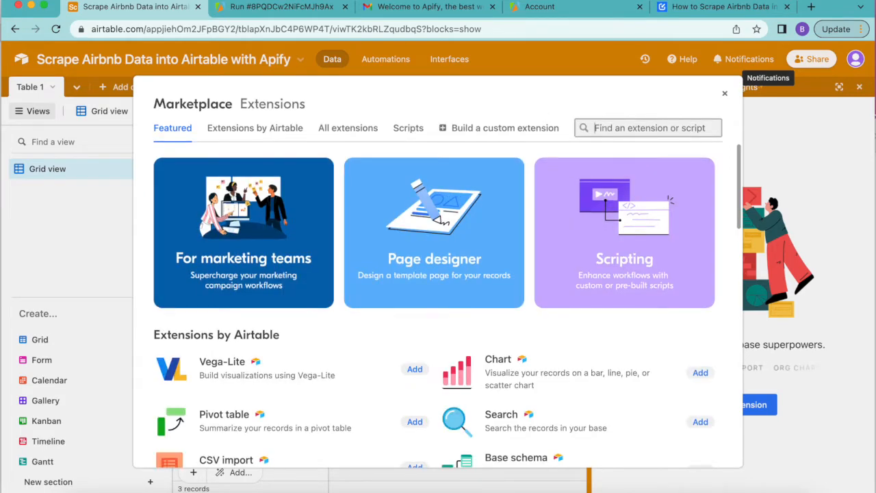
text(data)
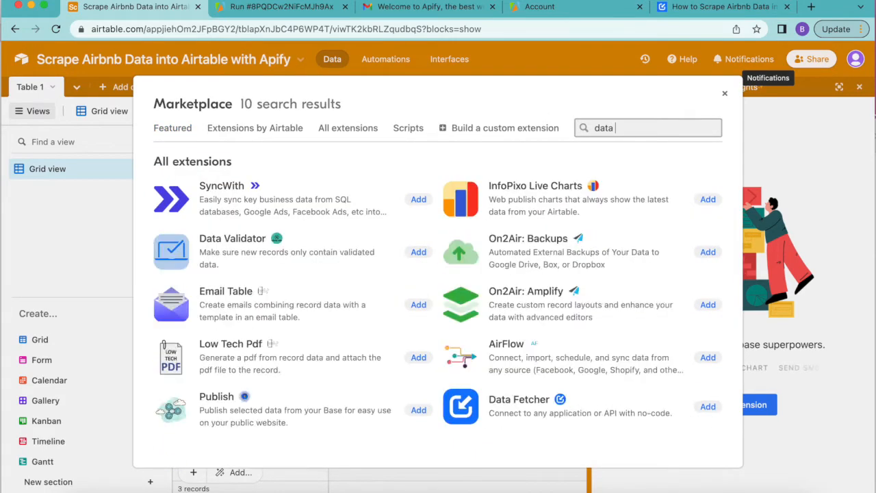
click(708, 406)
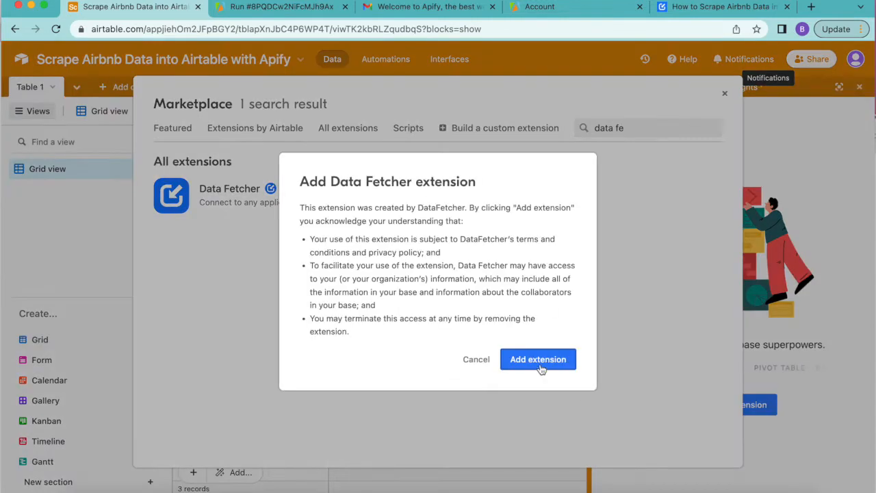
click(538, 359)
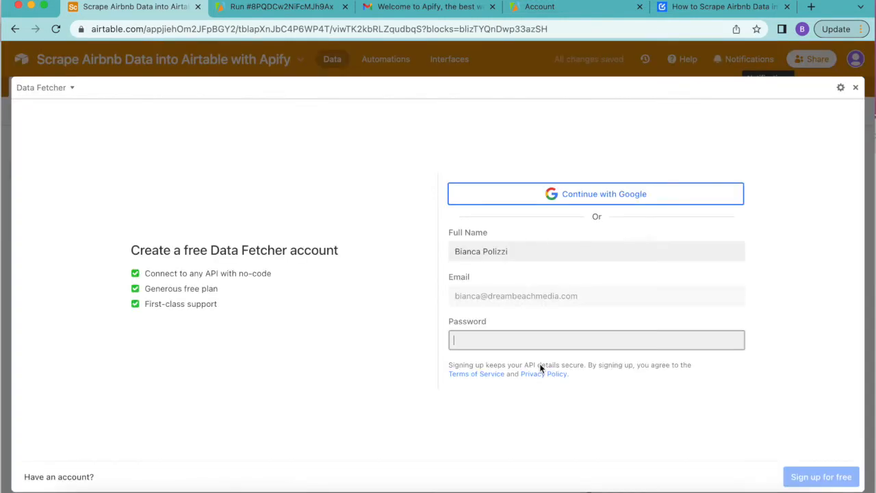
mouse_move(199, 392)
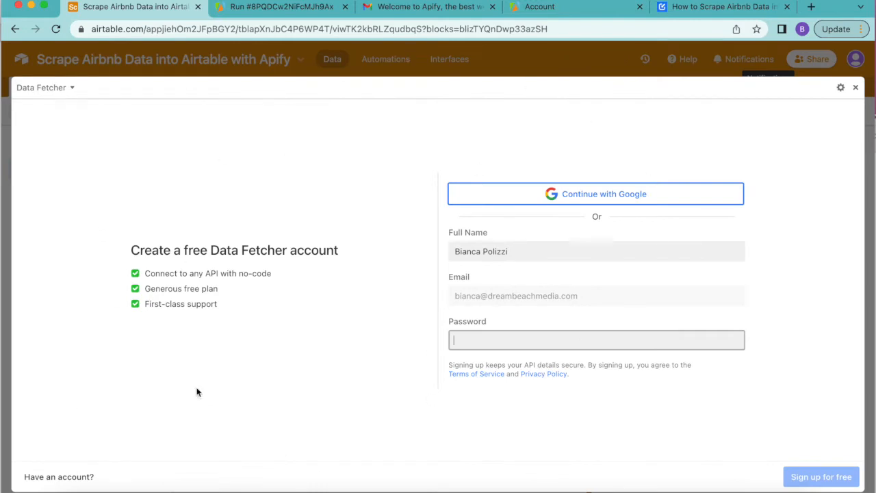
mouse_move(657, 141)
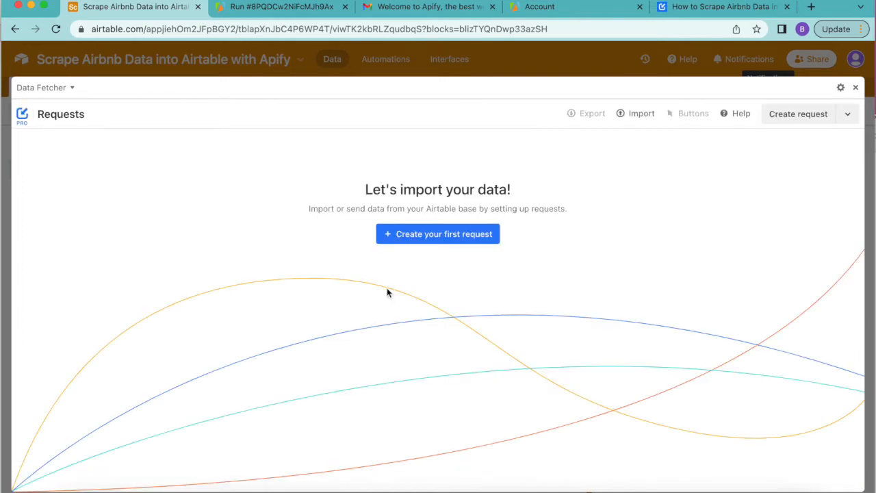
mouse_move(335, 231)
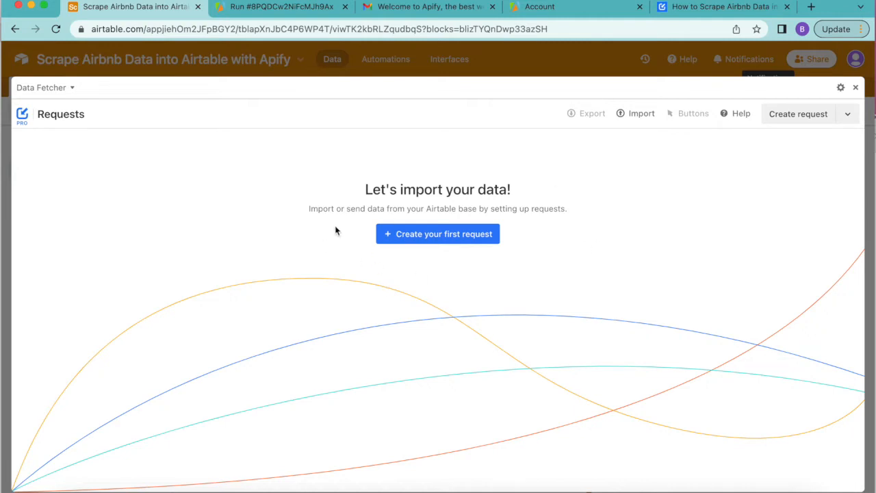
Step: Create the first request with Apify as its application, then open Apify's API key page
click(438, 233)
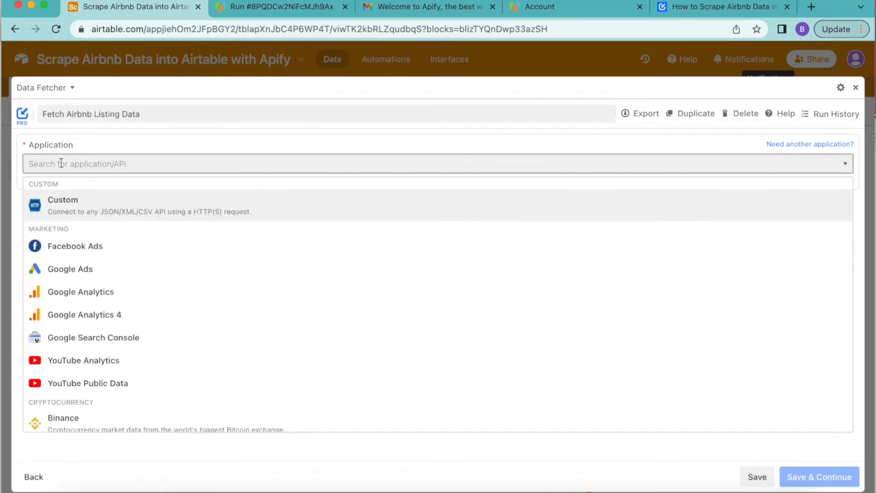
text(apif)
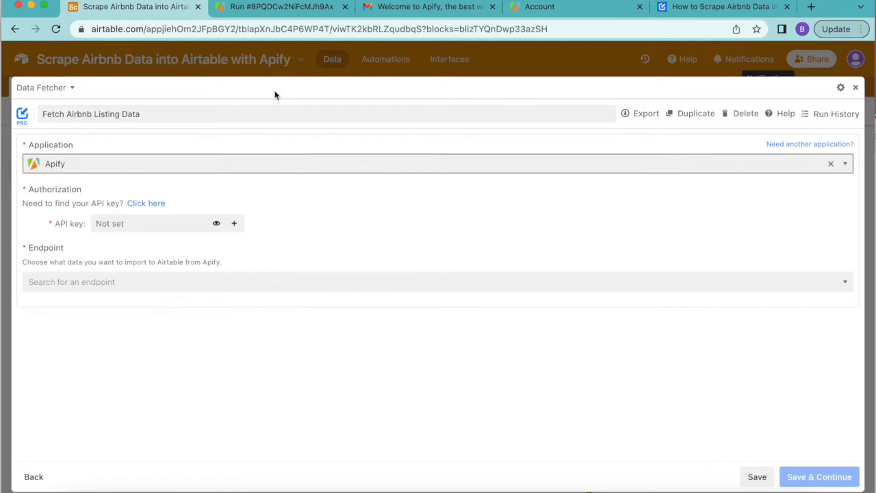
mouse_move(87, 223)
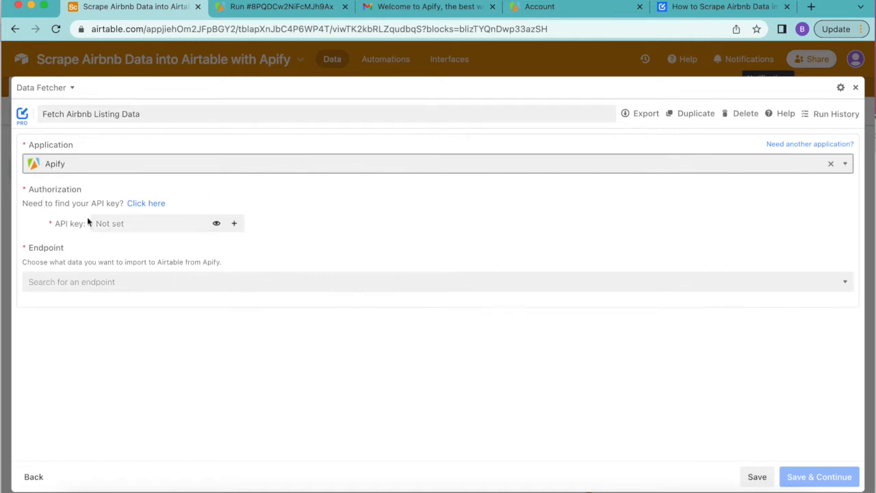
click(146, 202)
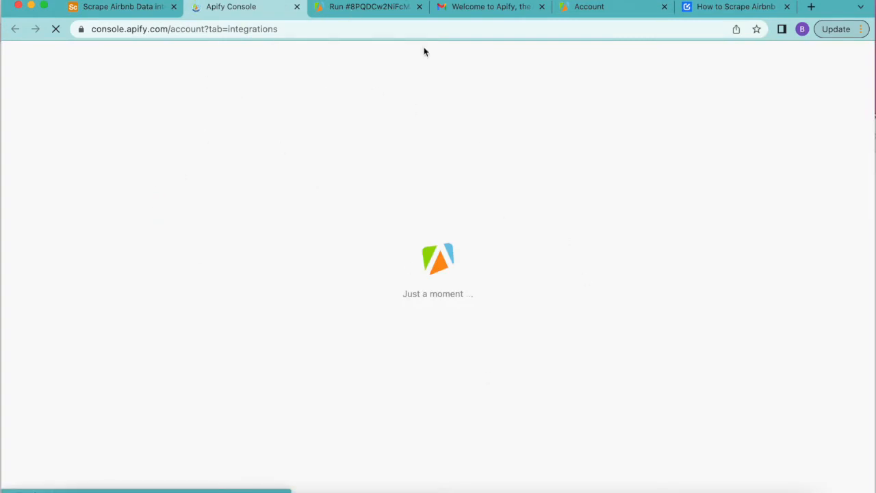
mouse_move(371, 236)
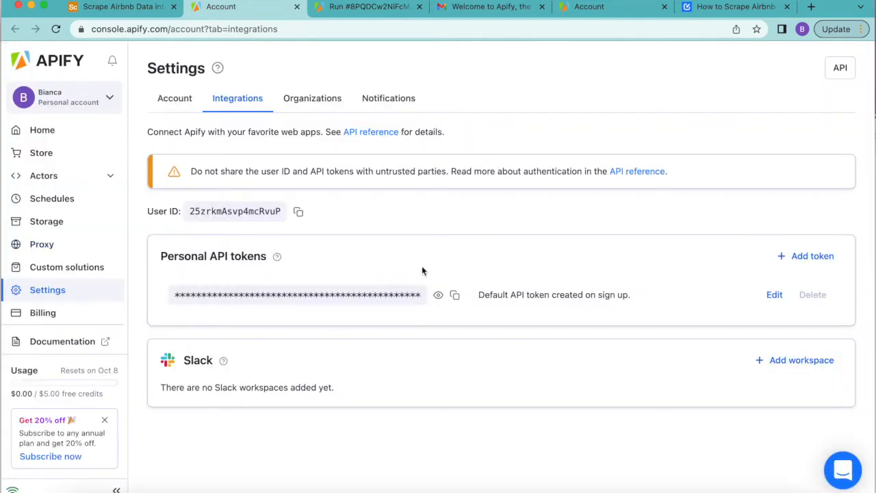
Step: Copy the default Personal API token from Apify Settings > Integrations
click(455, 294)
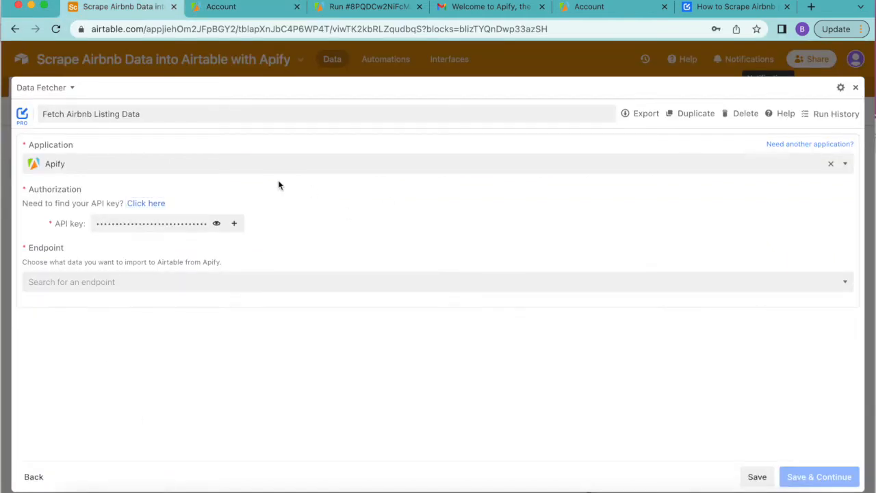
Step: Set the endpoint to 'Import data from an actor task's latest run' and save
click(439, 281)
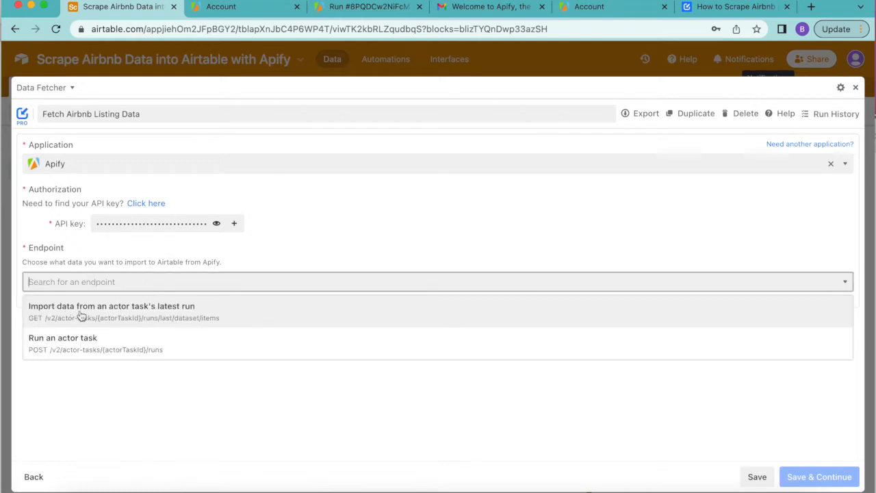
click(110, 306)
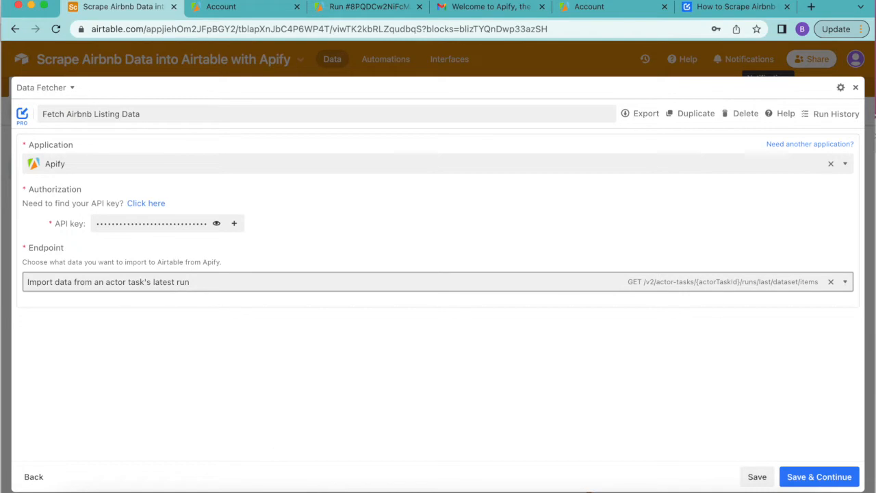
click(820, 476)
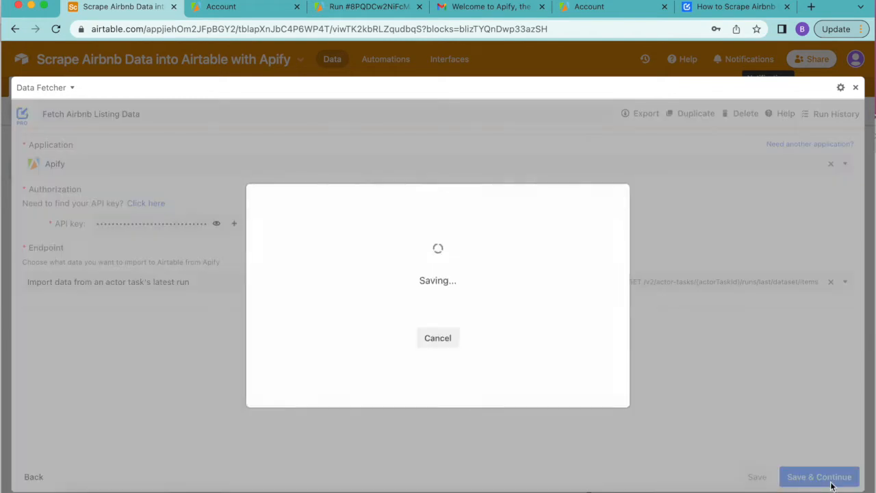
Step: Select airbnb-scraper-task as the actor task, then Save & Run the request
click(819, 477)
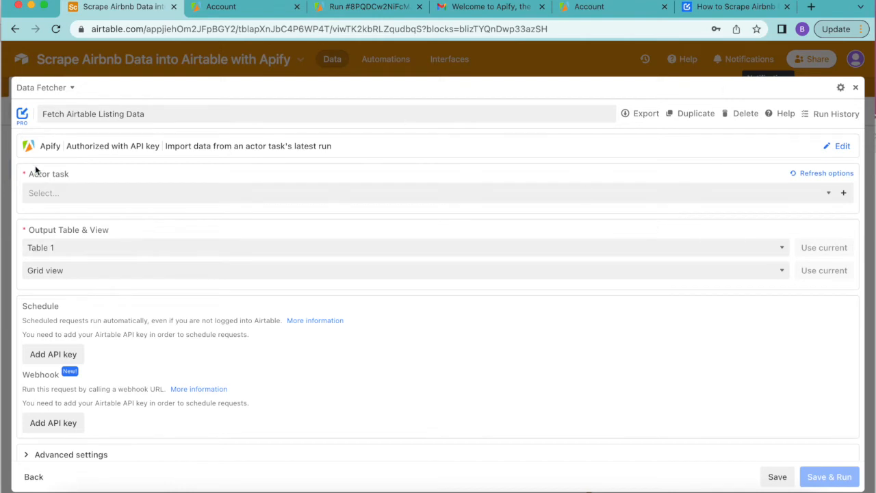
click(439, 192)
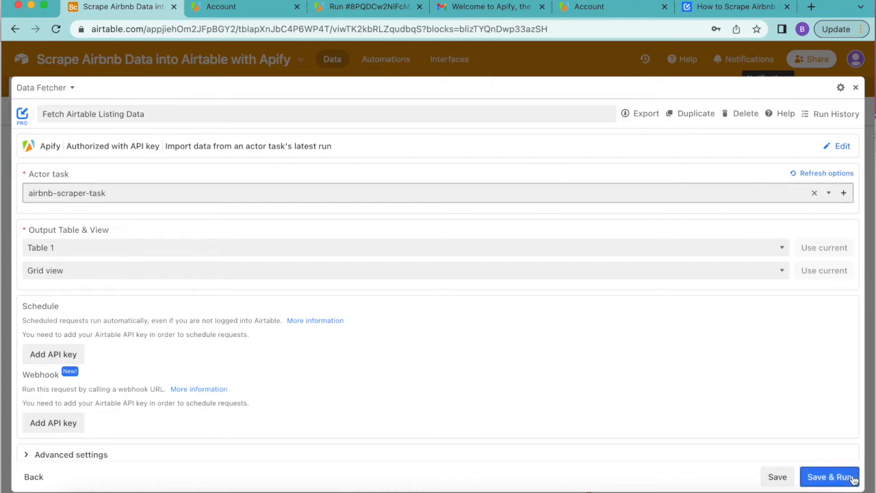
click(830, 477)
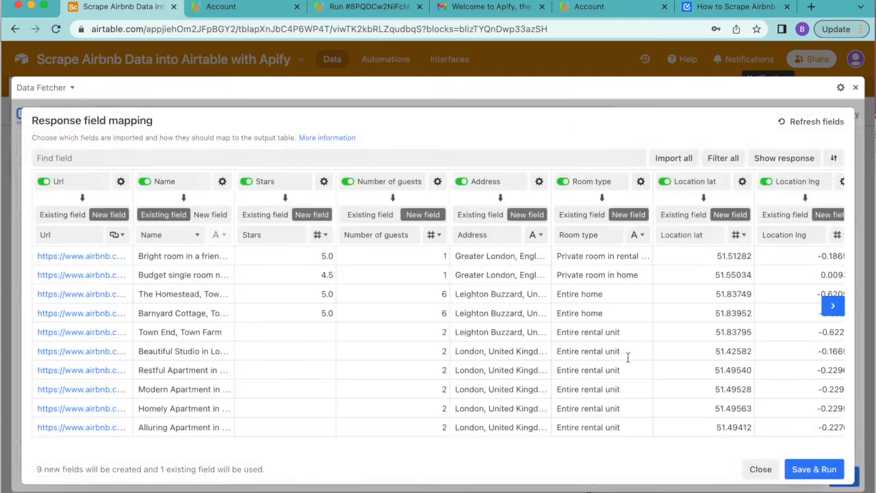
mouse_move(616, 235)
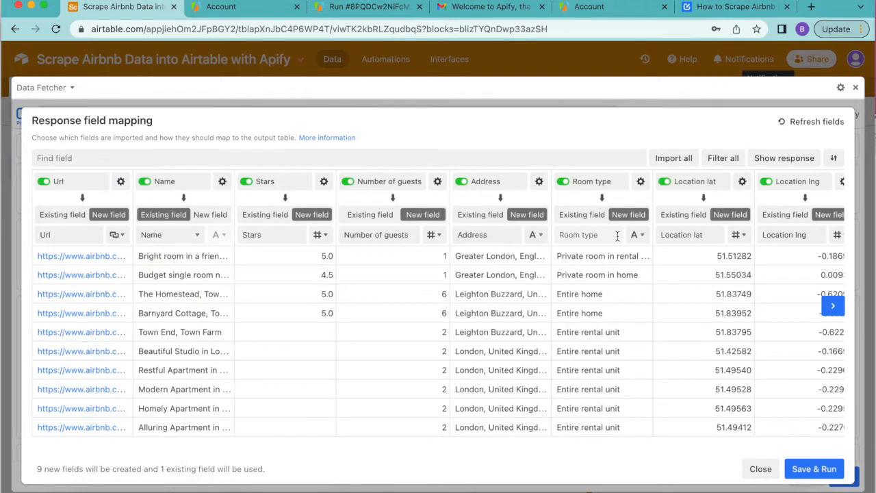
mouse_move(425, 279)
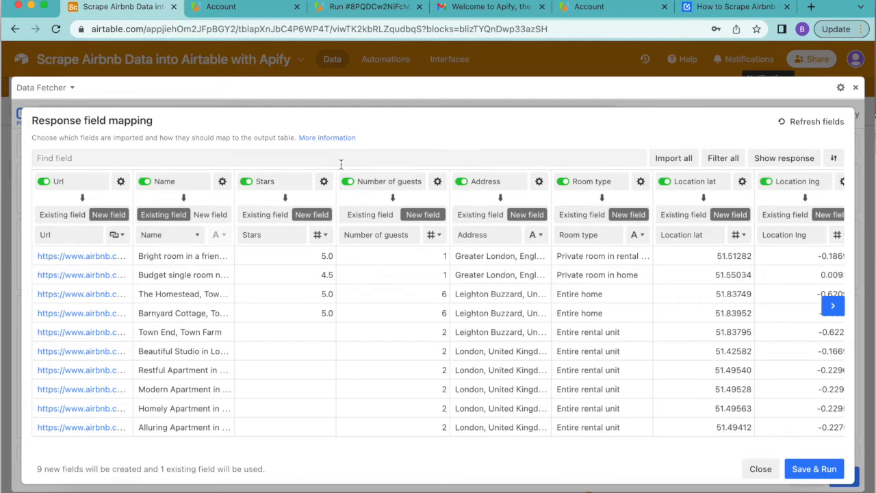
Step: Toggle Number of guests off and on, then use Filter all to exclude every field
click(347, 180)
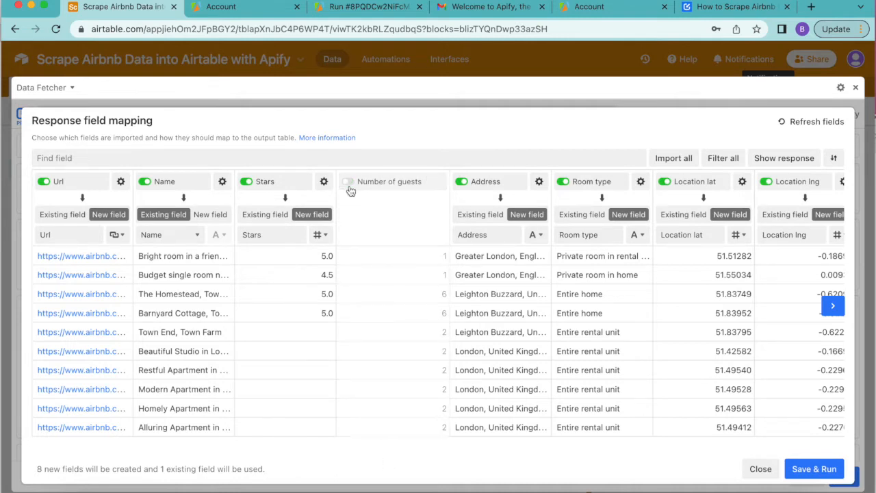
click(349, 182)
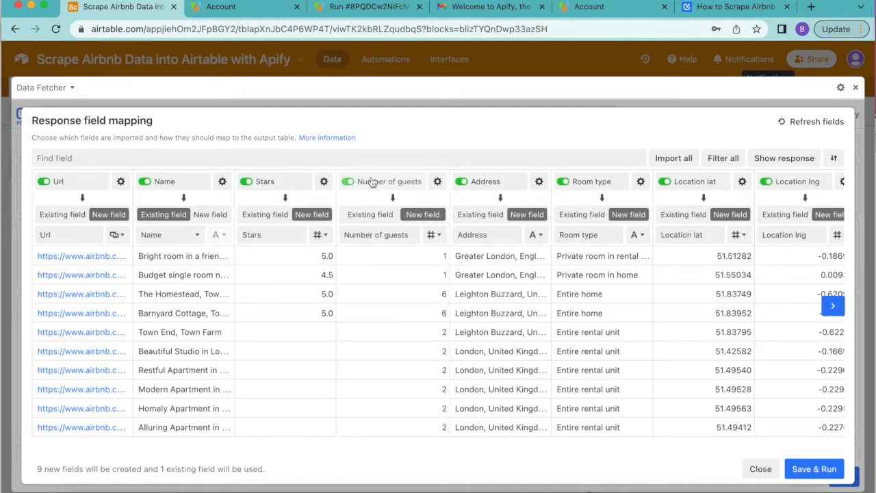
click(348, 181)
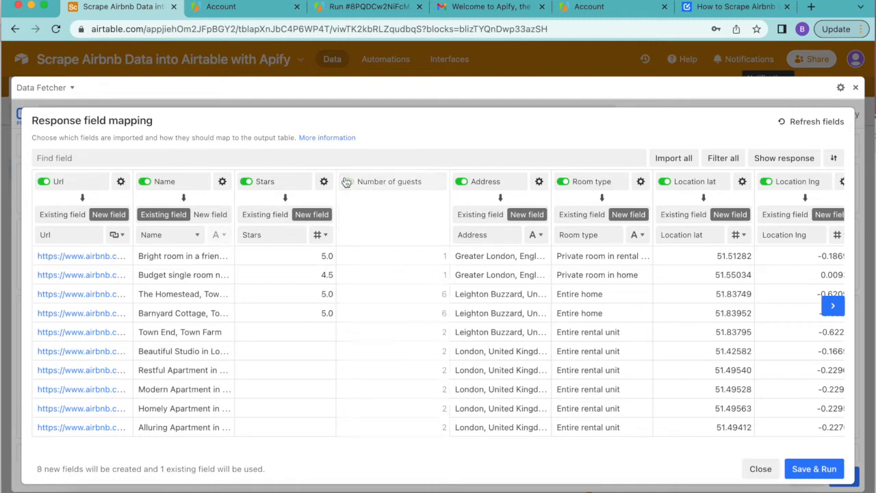
click(347, 181)
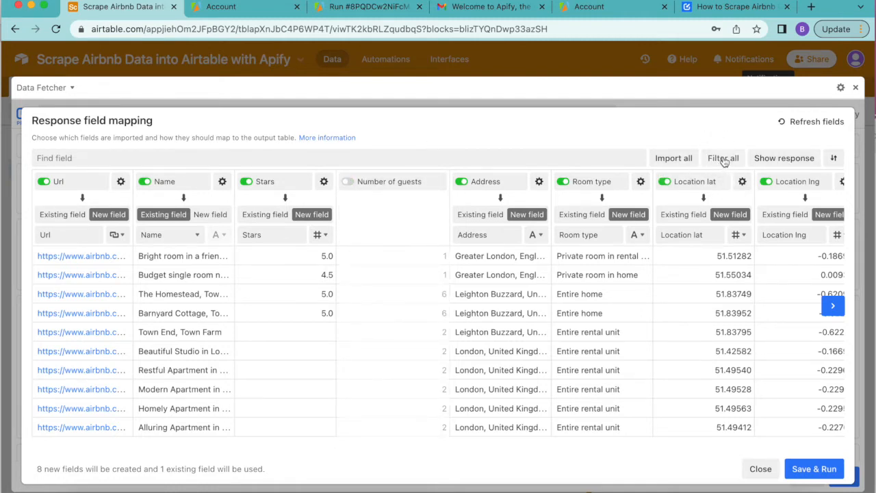
click(723, 158)
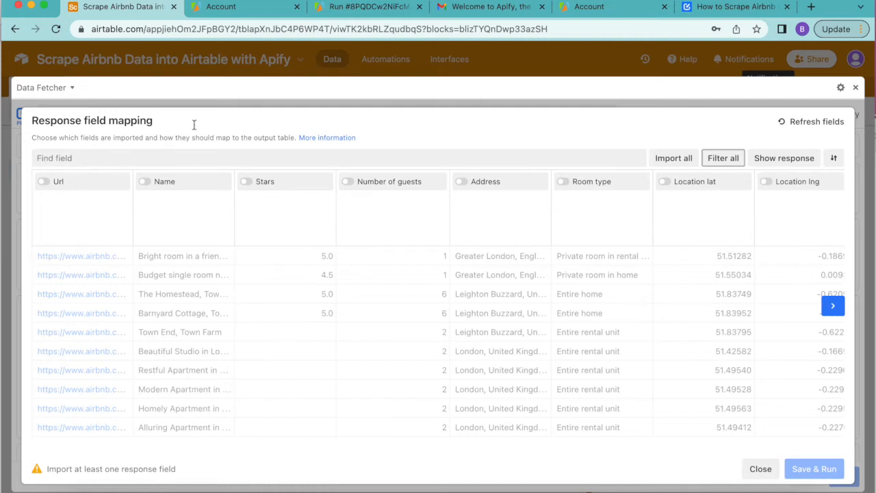
mouse_move(173, 198)
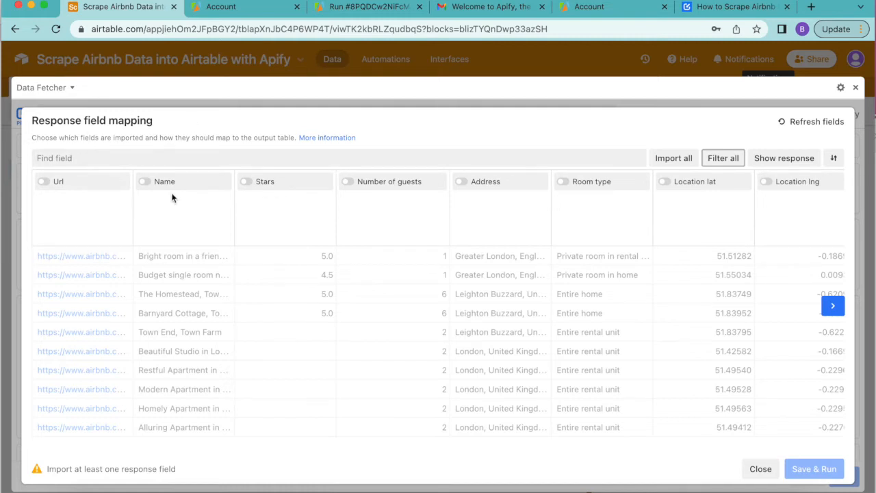
mouse_move(59, 198)
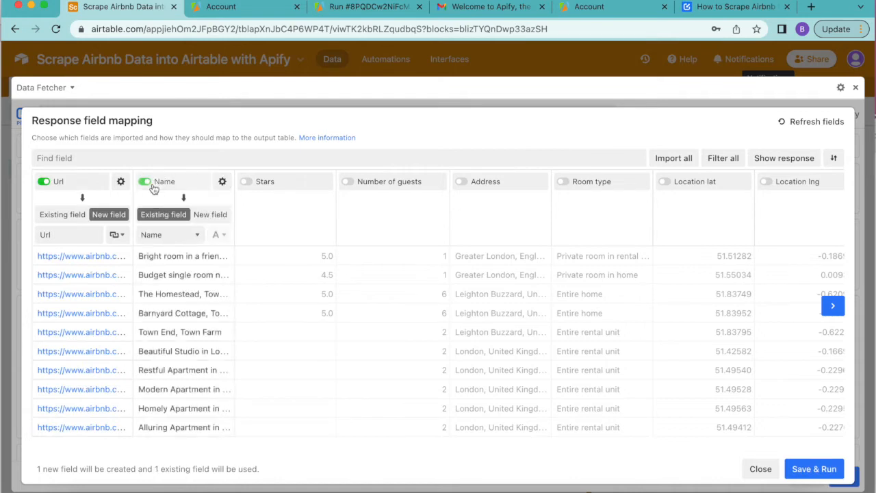
Step: Include Number of guests, Address, Room type and Location lat in the import mapping
click(348, 181)
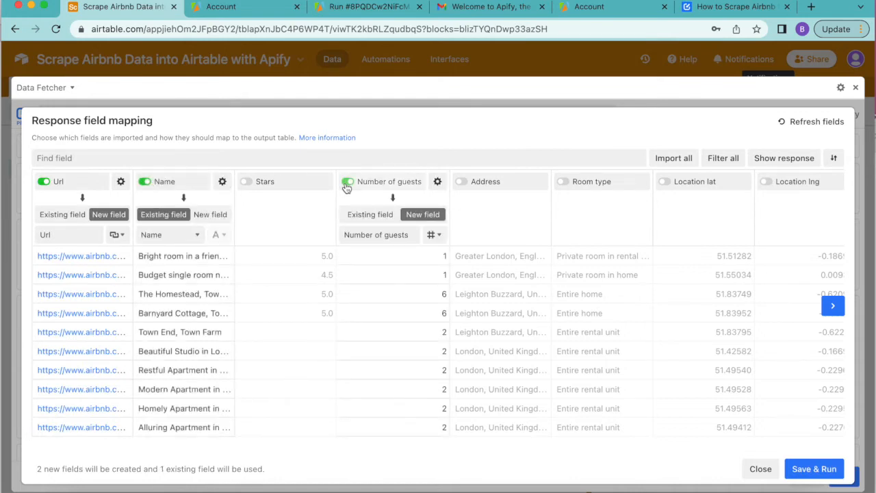
click(461, 182)
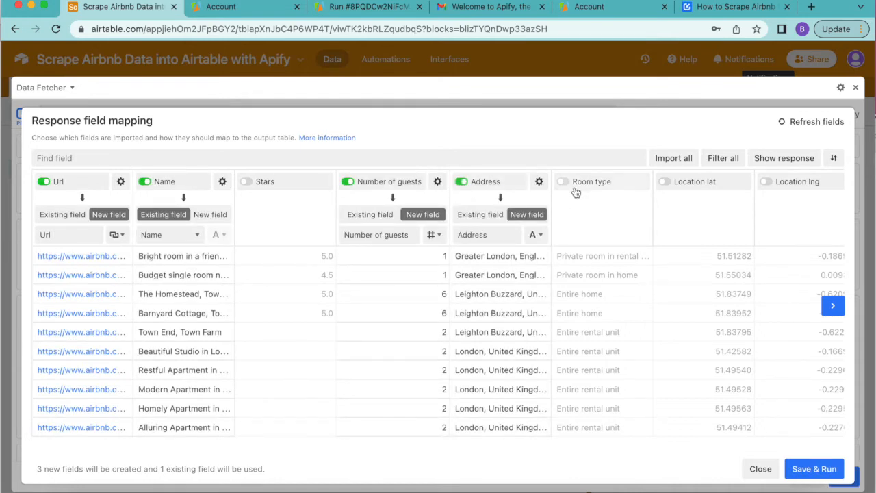
click(563, 182)
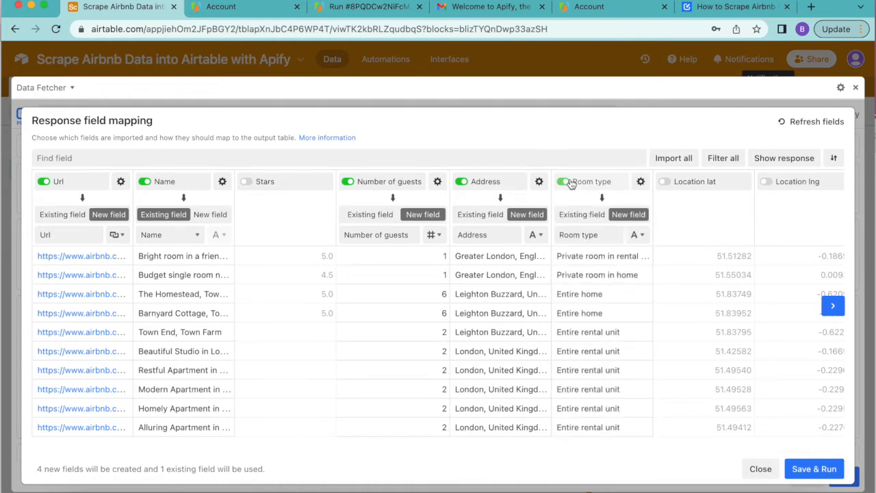
click(664, 181)
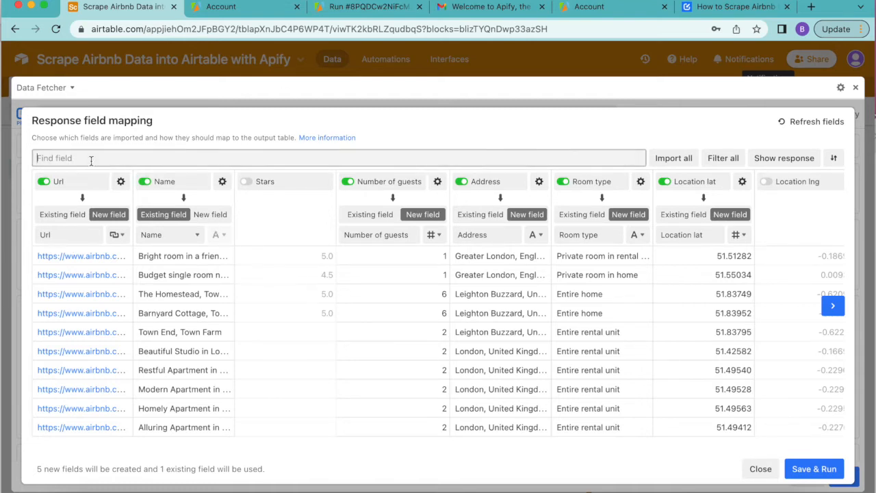
Step: Search 'location' to add Location lng, clear the filter, then Save & Run the import
text(location)
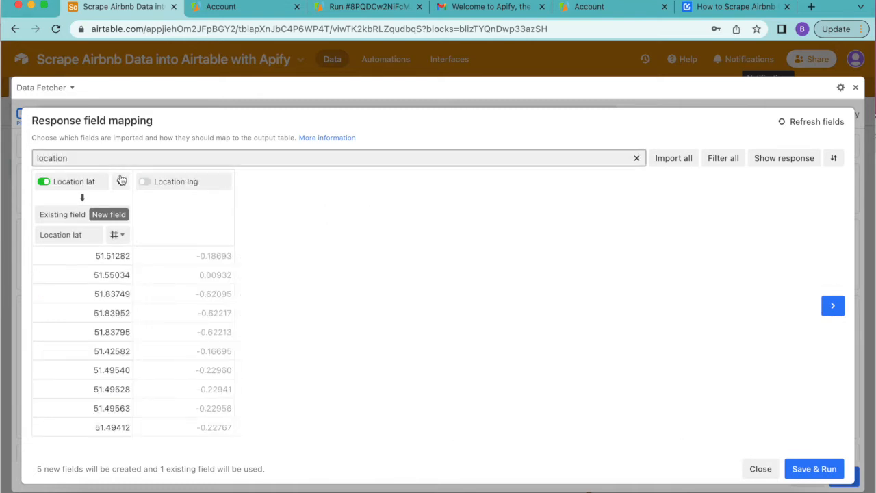
click(144, 182)
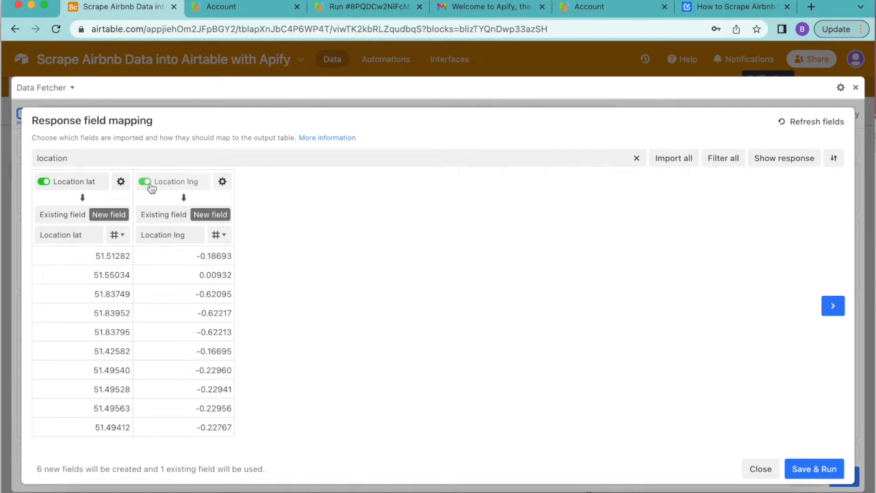
click(145, 181)
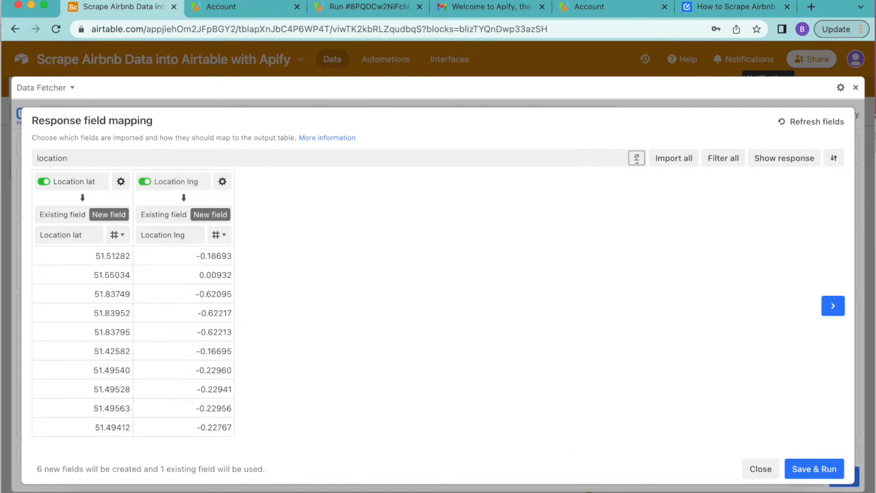
click(636, 159)
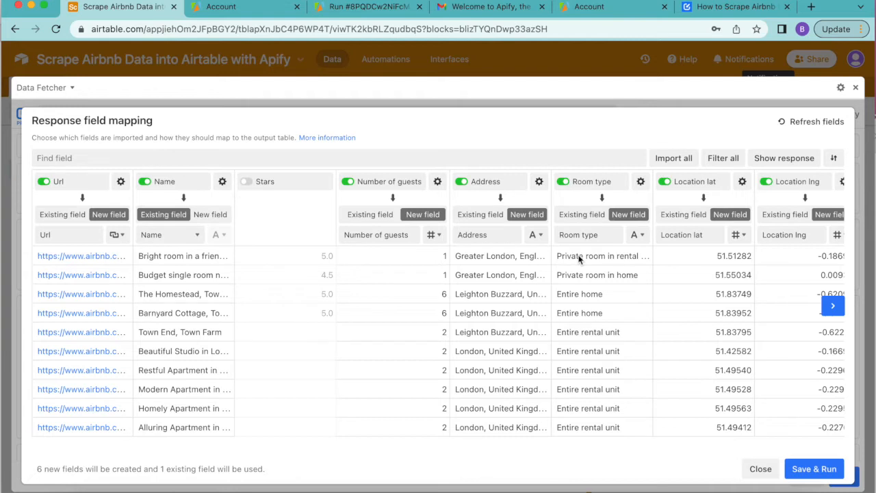
mouse_move(119, 153)
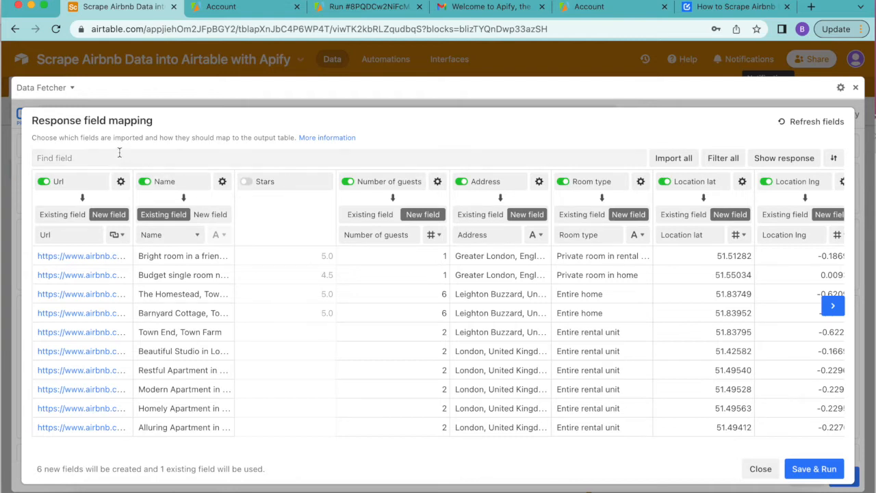
mouse_move(396, 296)
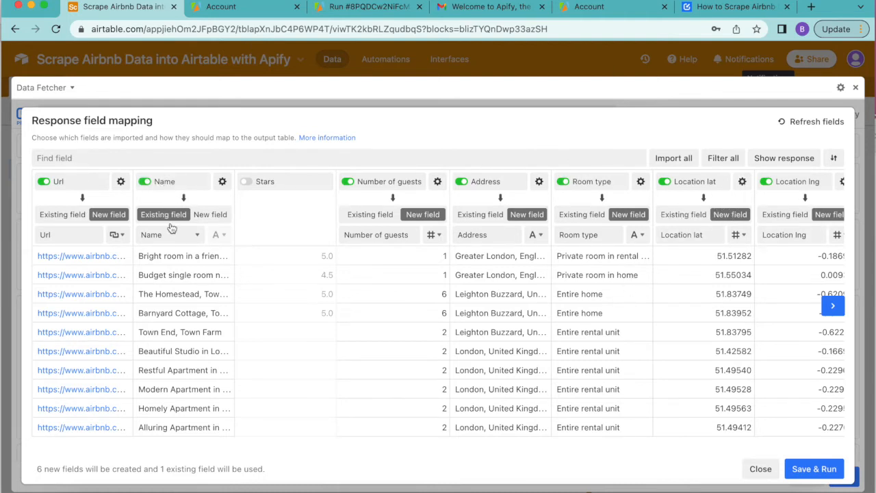
mouse_move(161, 182)
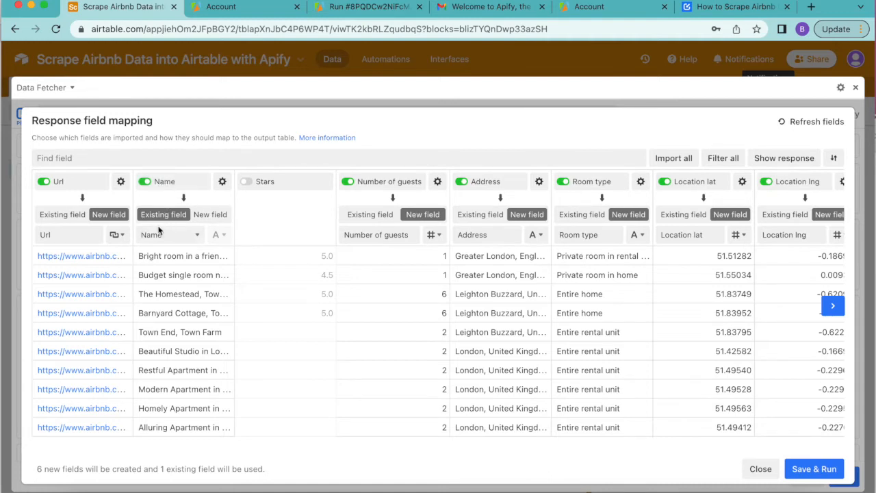
mouse_move(198, 234)
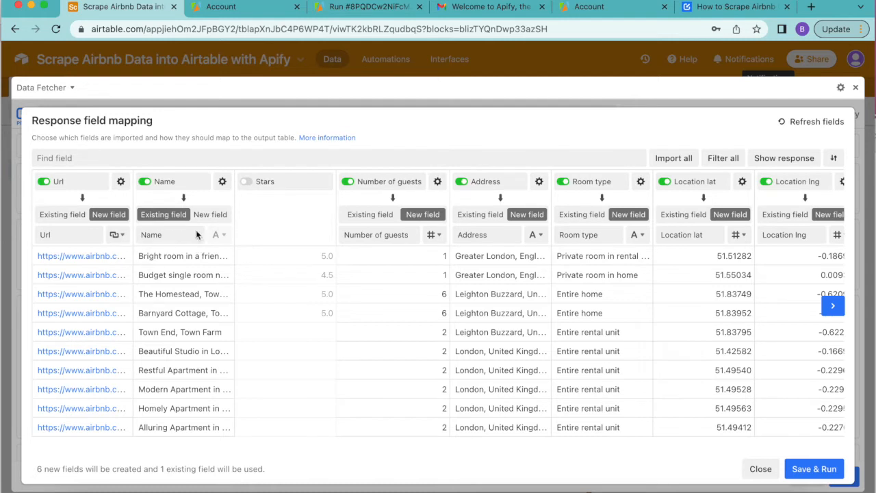
mouse_move(570, 423)
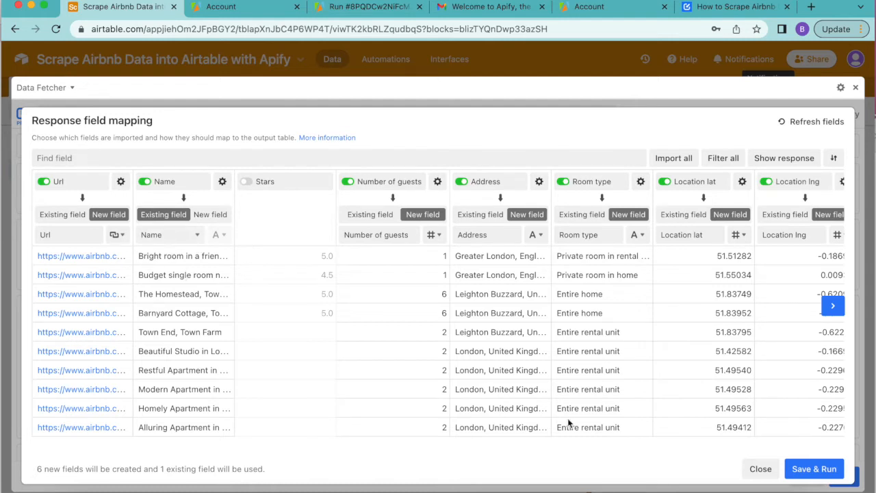
click(814, 468)
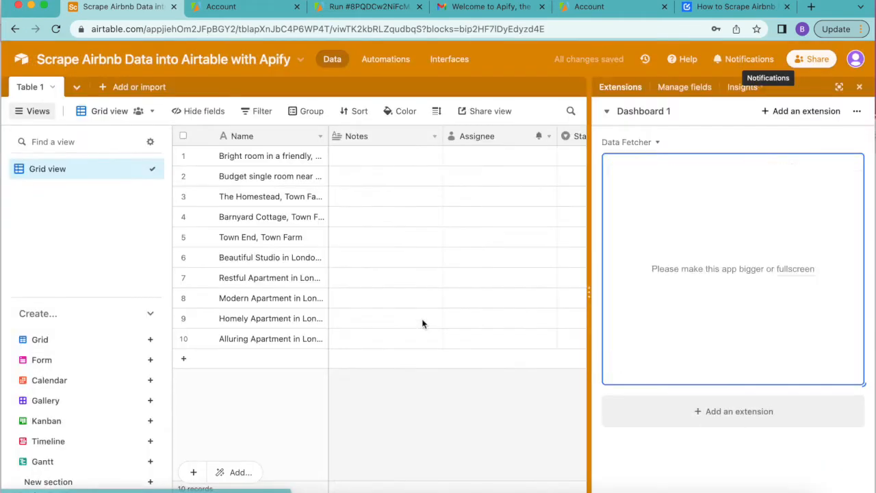
Step: Close the Extensions sidebar, check Location lat/lng columns, and widen the Name column
click(860, 87)
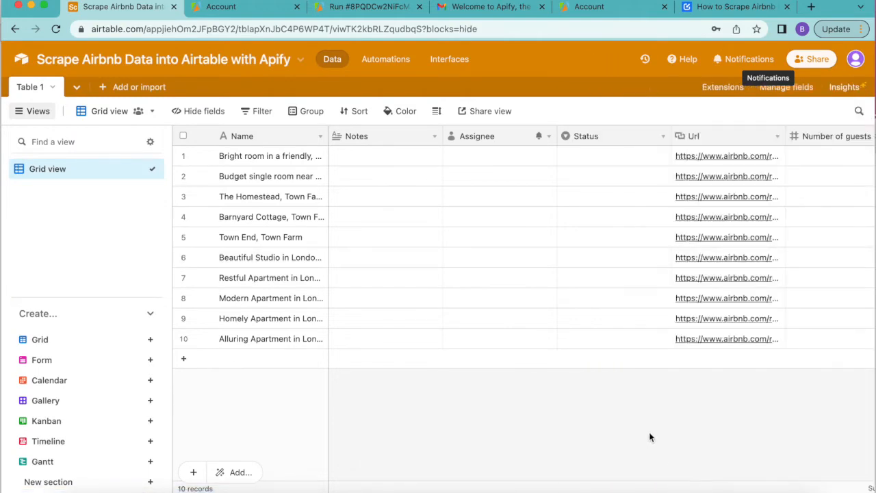
scroll(right, 3)
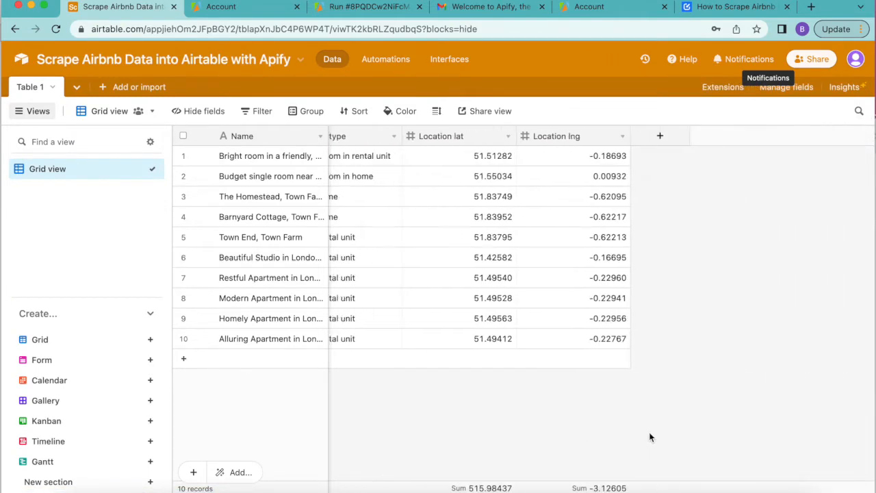
scroll(right, 3)
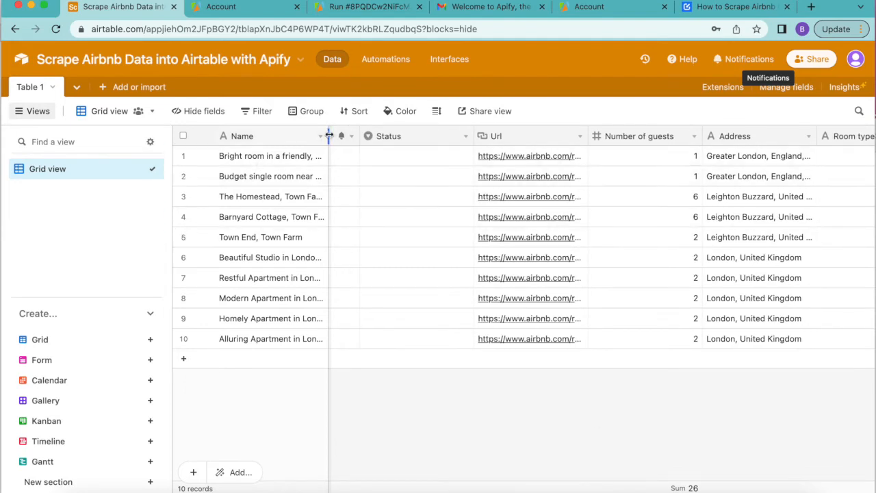
drag(329, 136, 413, 136)
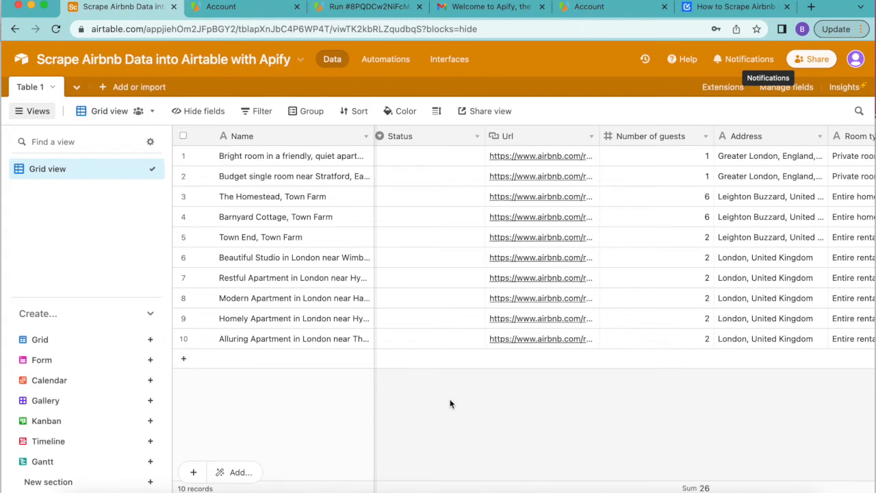
mouse_move(705, 483)
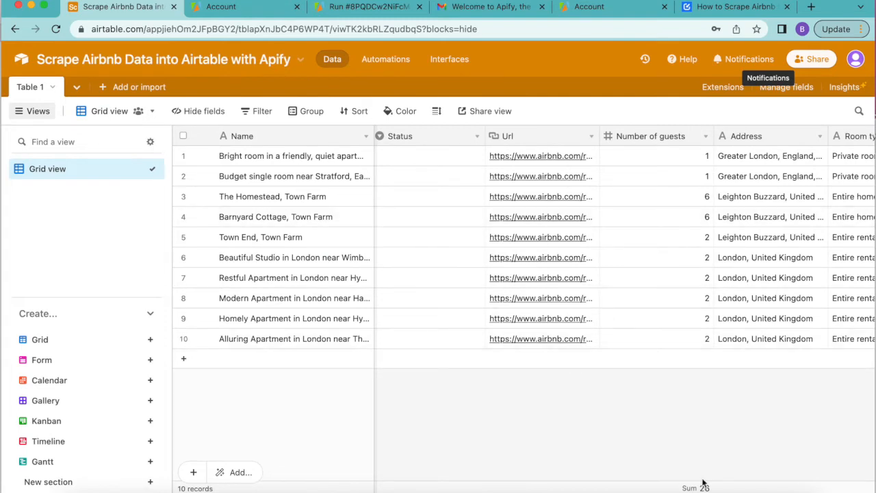
mouse_move(568, 426)
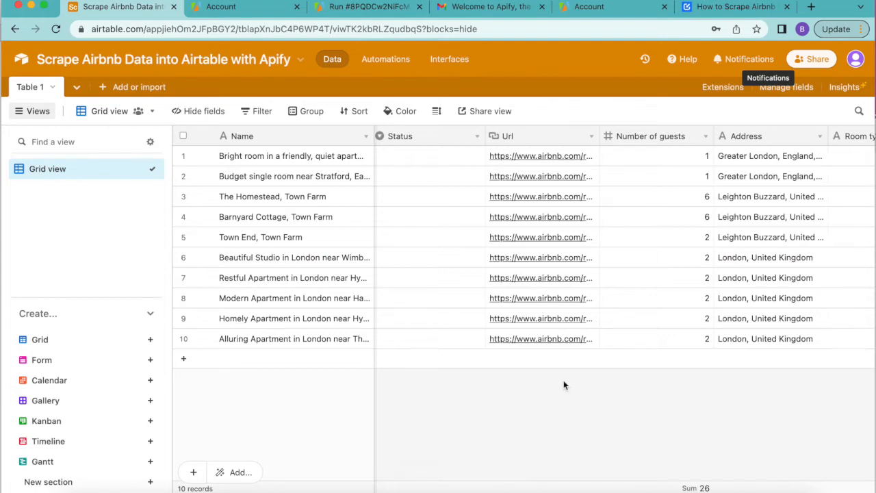
mouse_move(486, 308)
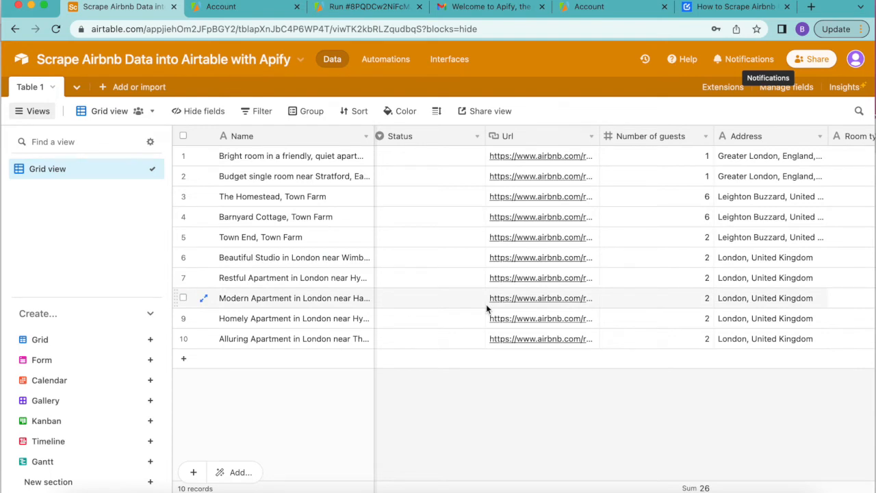
mouse_move(582, 385)
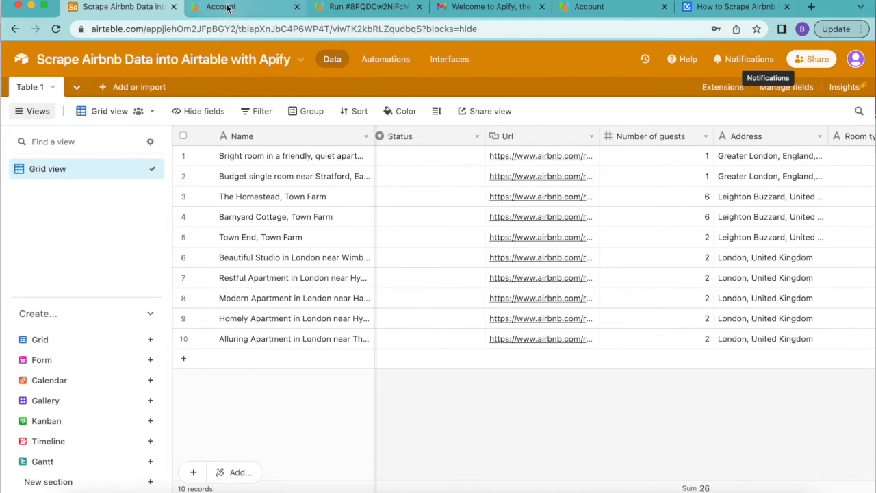
Step: Switch to the Apify tab showing Settings > Integrations with Personal API tokens
click(243, 6)
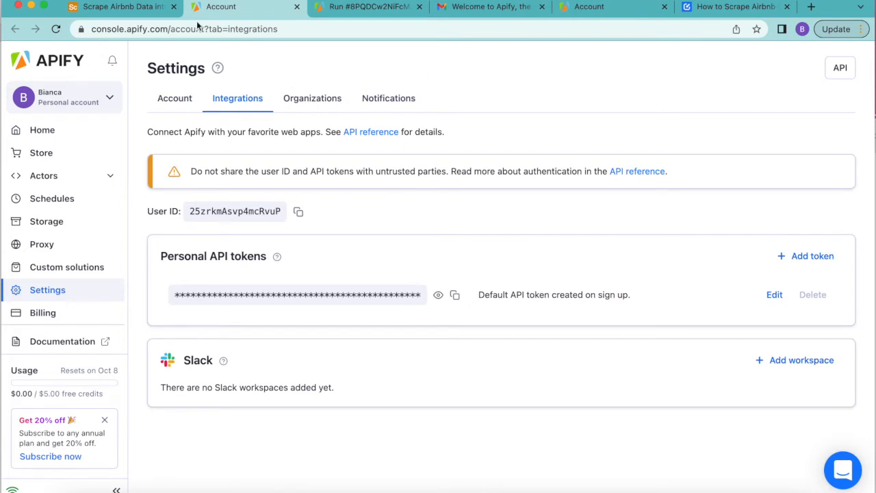
mouse_move(458, 219)
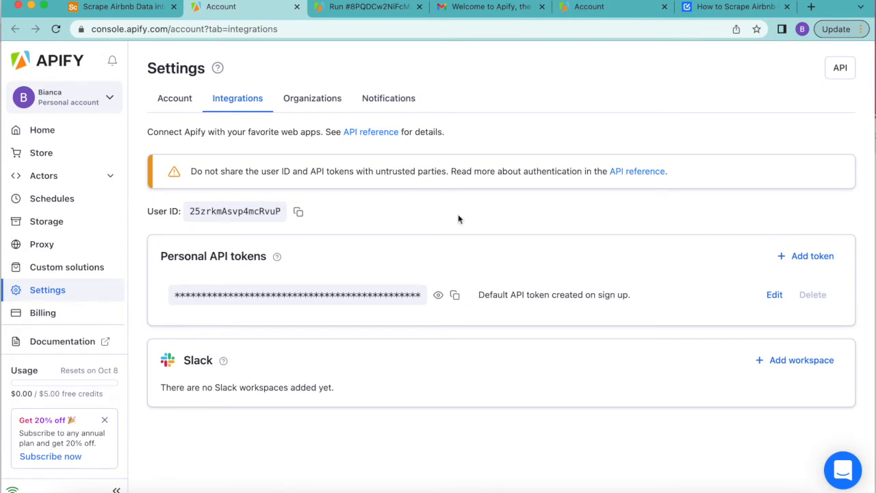
mouse_move(127, 140)
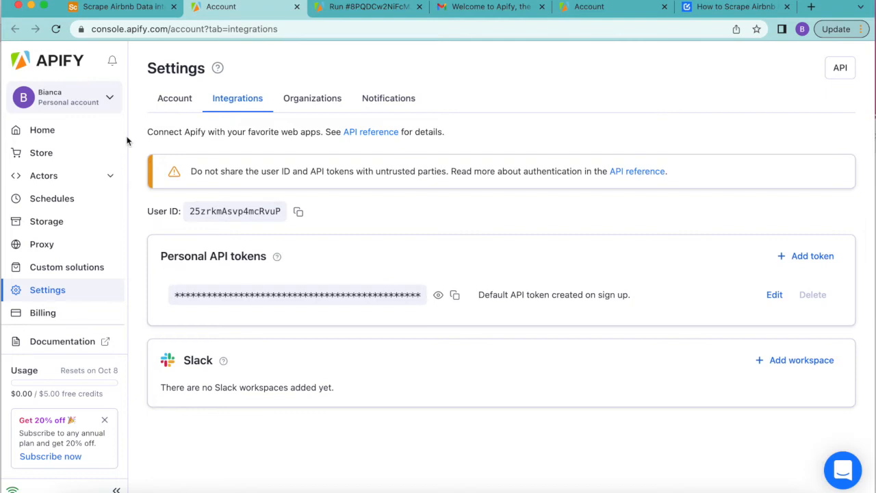
mouse_move(276, 173)
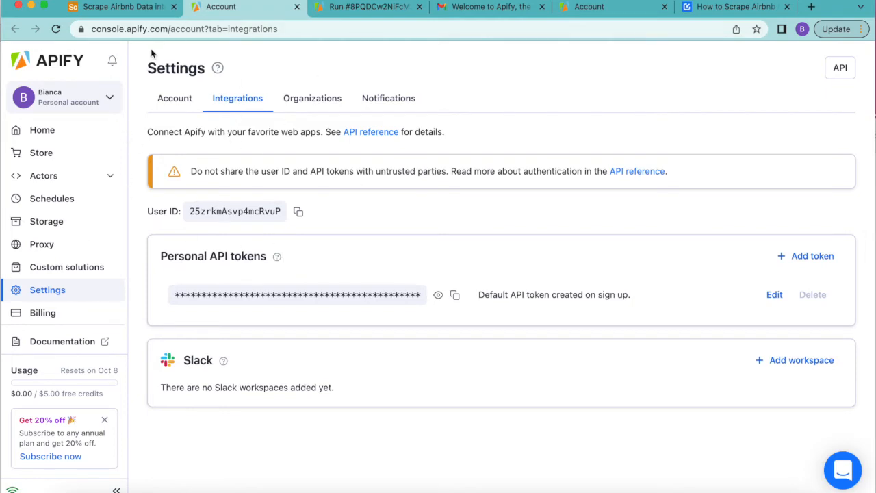
mouse_move(183, 288)
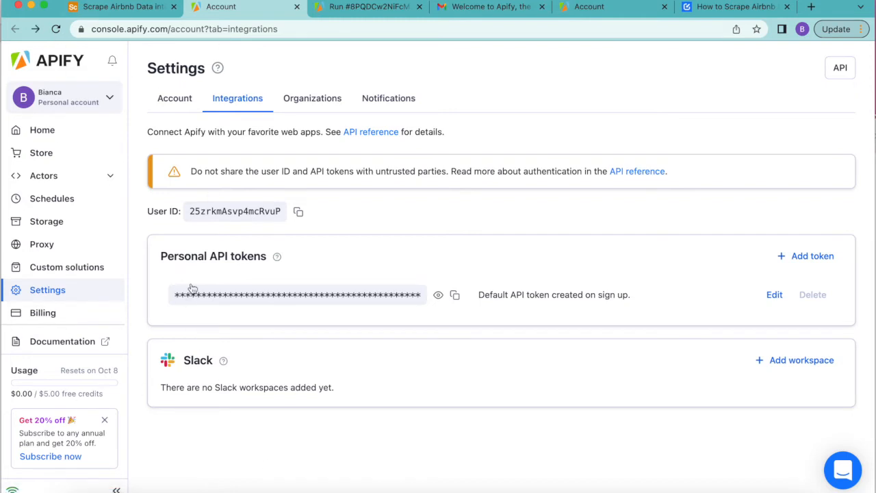
mouse_move(41, 169)
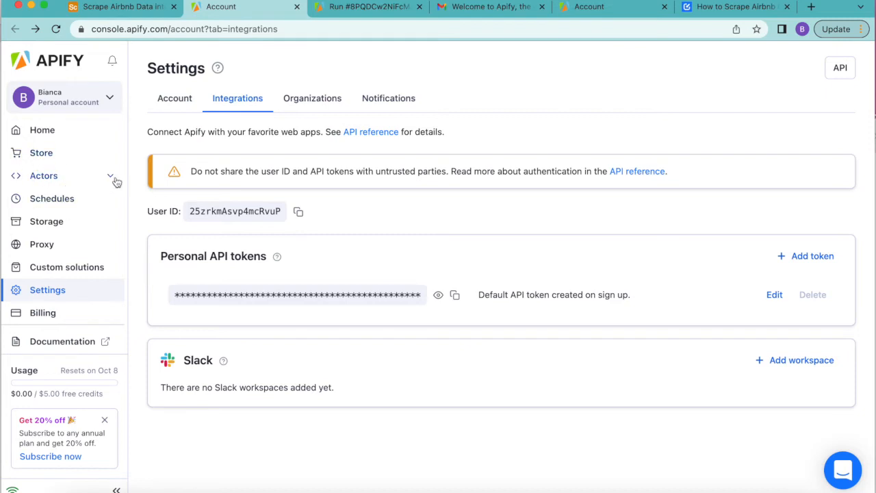
Step: Go through Actors and Tasks to open the Airbnb Scraper actor page
click(43, 175)
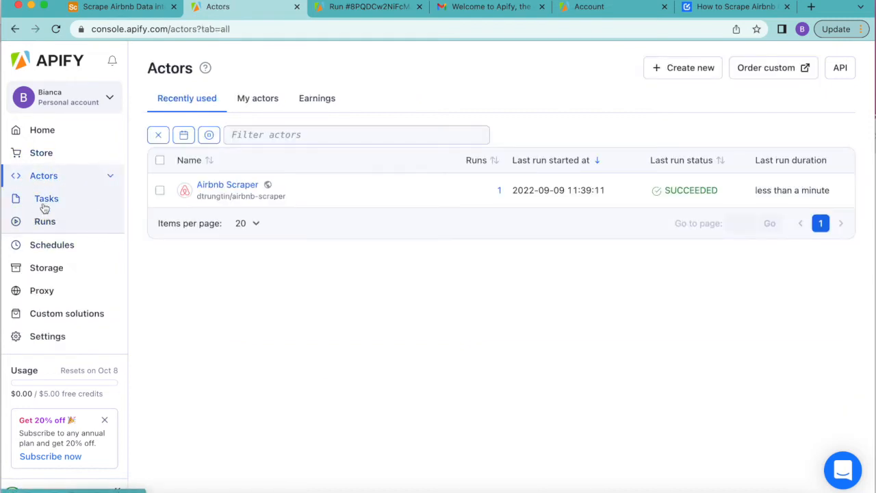
click(46, 198)
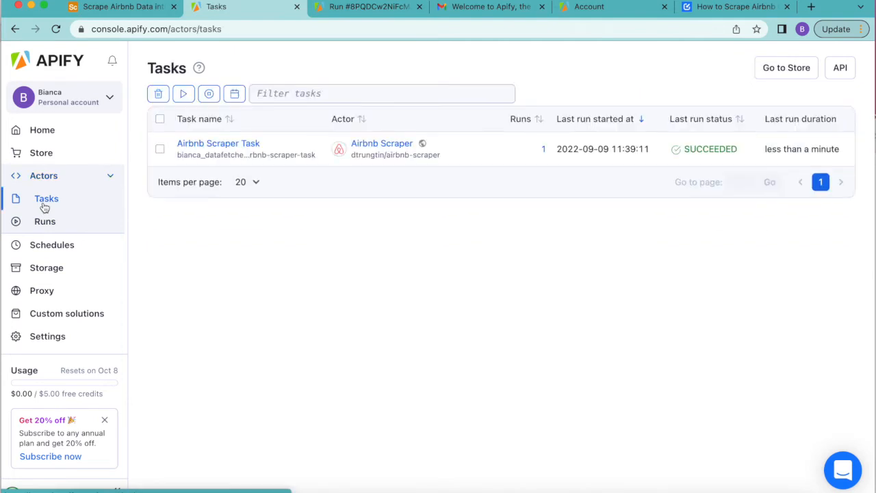
mouse_move(559, 129)
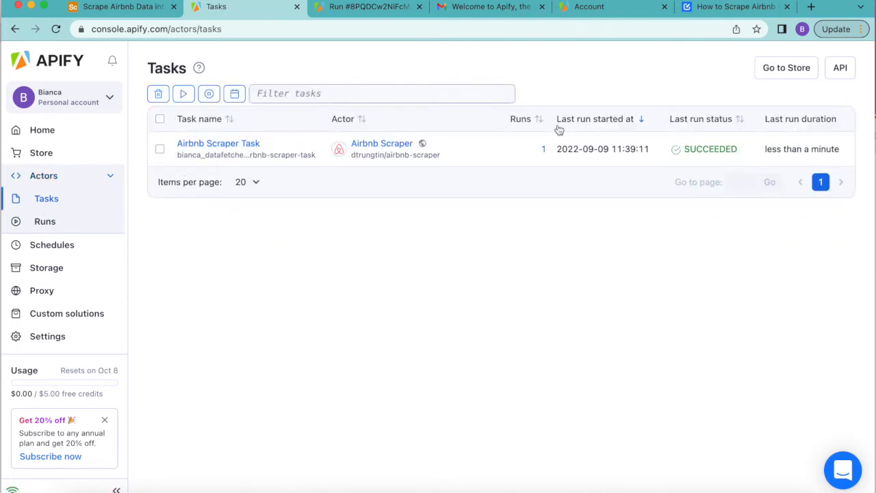
mouse_move(479, 226)
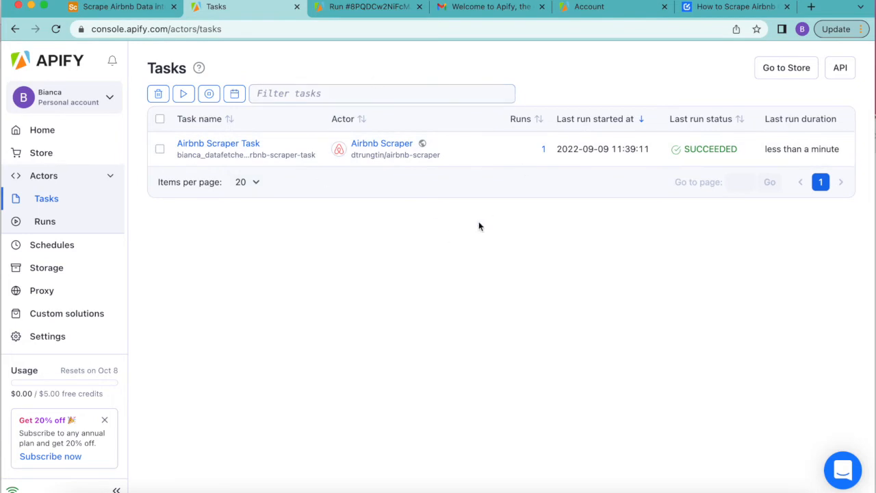
click(381, 143)
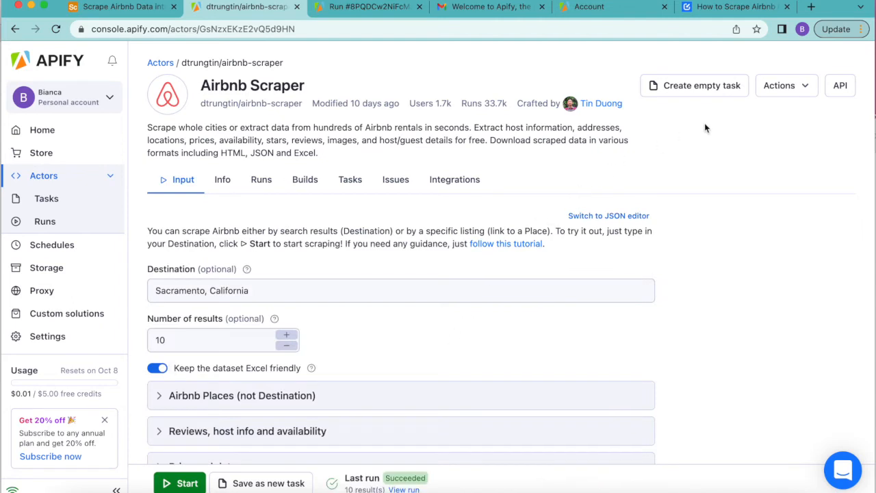
mouse_move(779, 105)
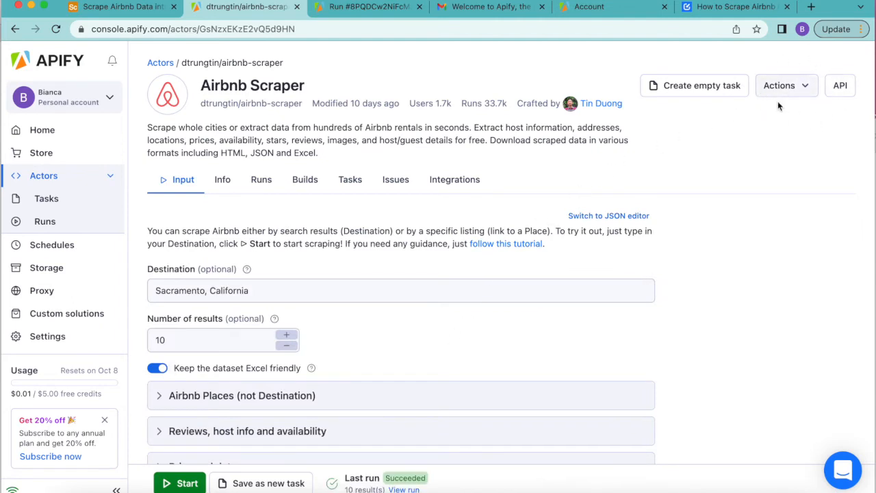
Step: Schedule the Airbnb Scraper actor daily as airbnb-scraper-schedule via Actions > Schedule actor
click(786, 85)
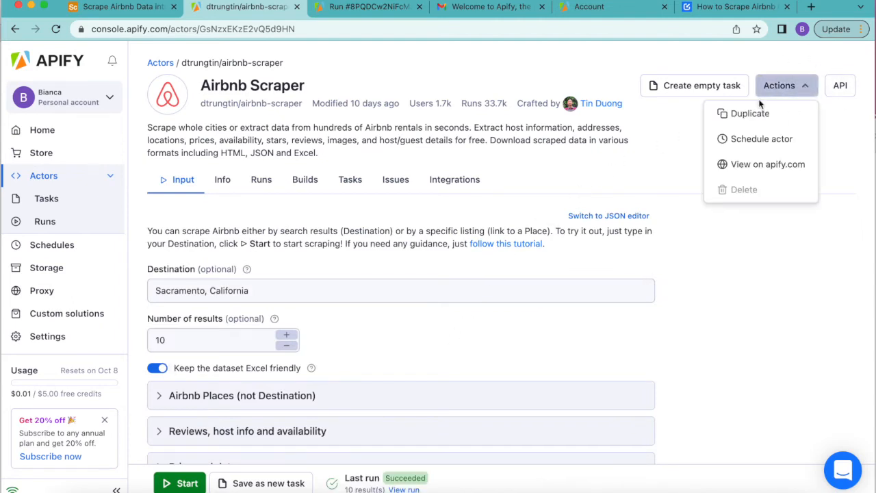
mouse_move(761, 138)
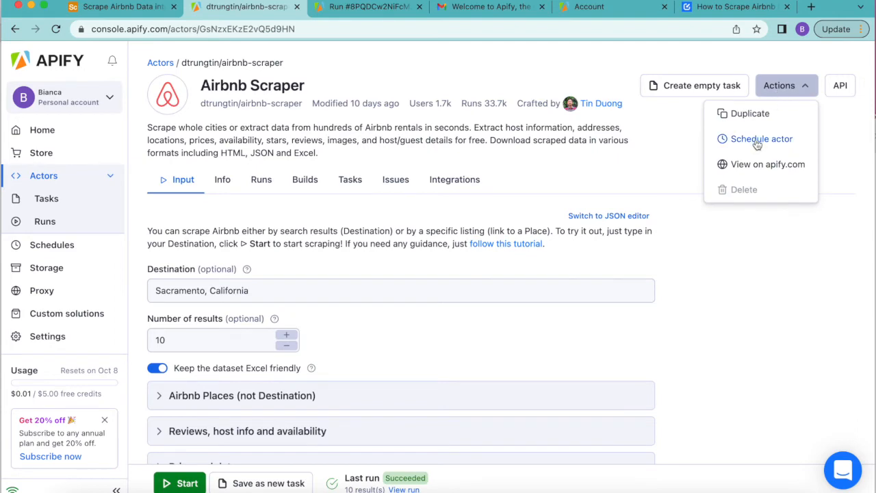
click(761, 138)
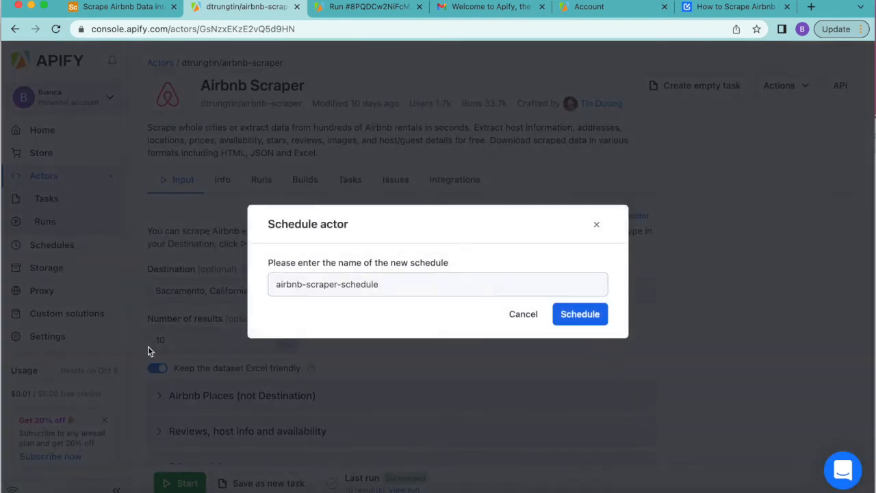
mouse_move(460, 360)
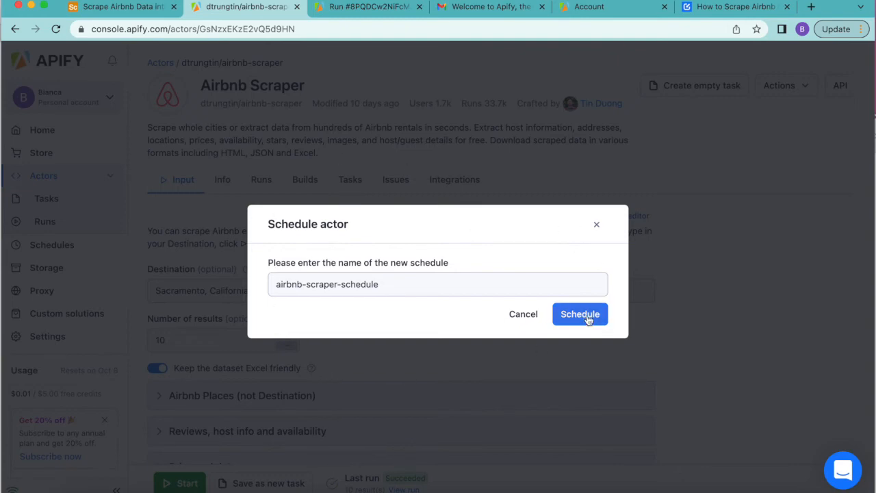
click(580, 313)
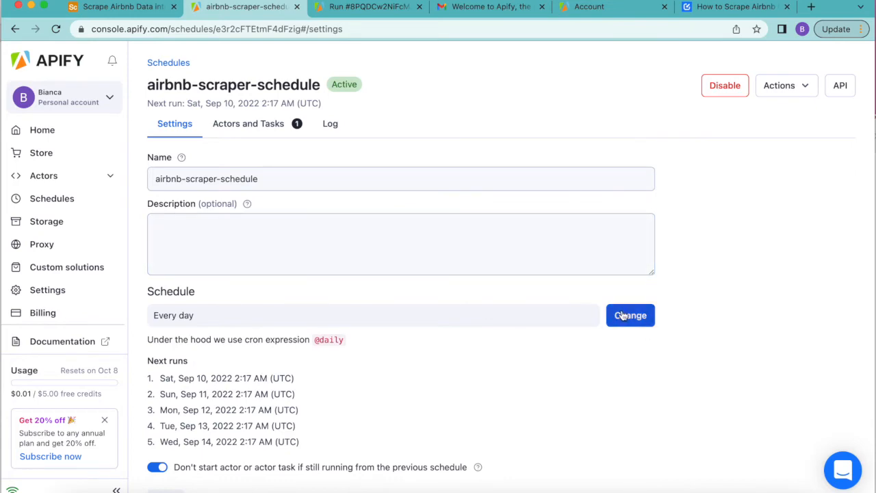
click(630, 315)
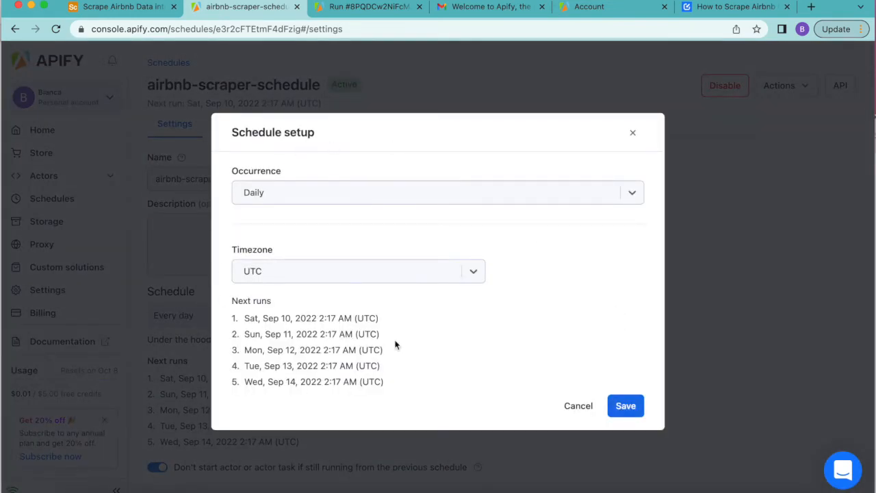
click(437, 192)
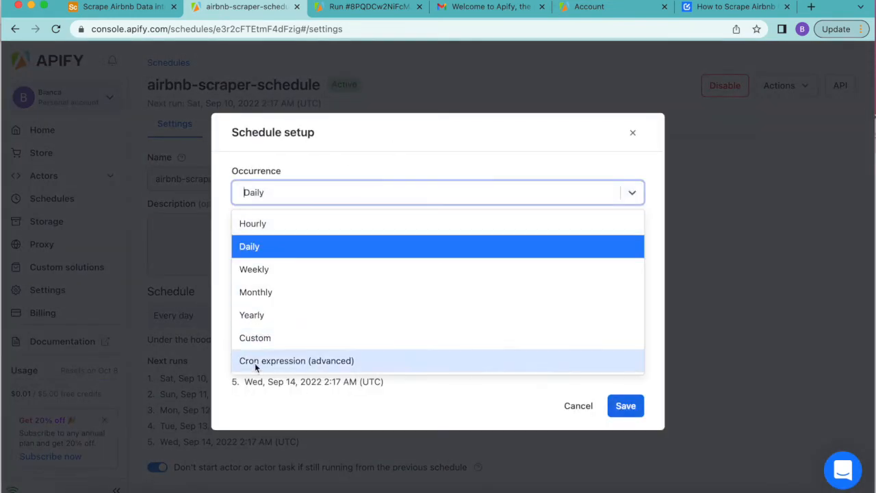
mouse_move(308, 411)
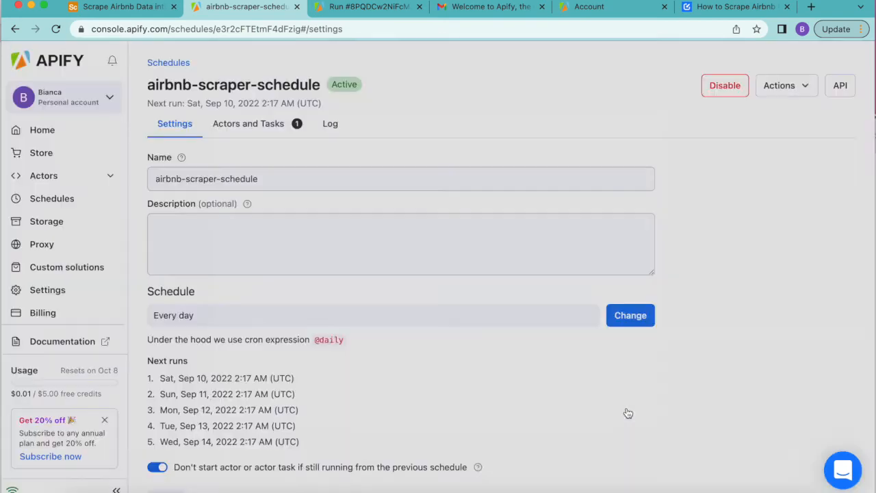
mouse_move(627, 412)
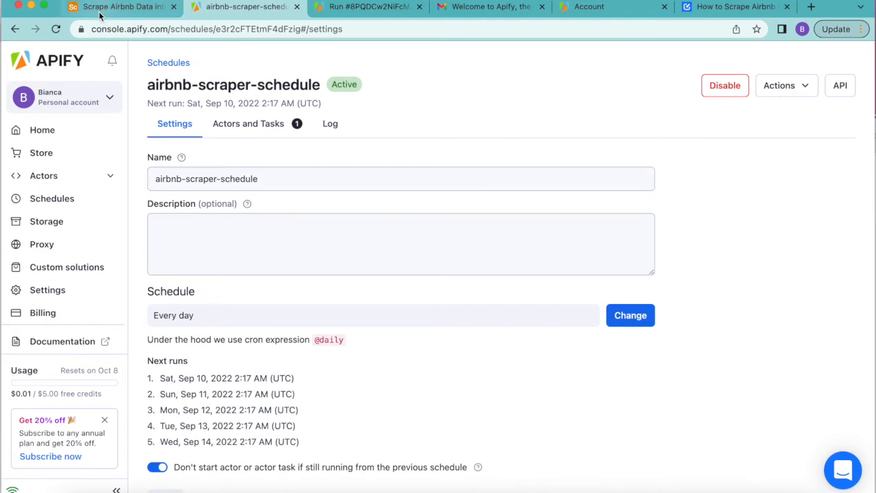
Step: Return to the Airbnb listings base and open its Data Fetcher extension
click(120, 6)
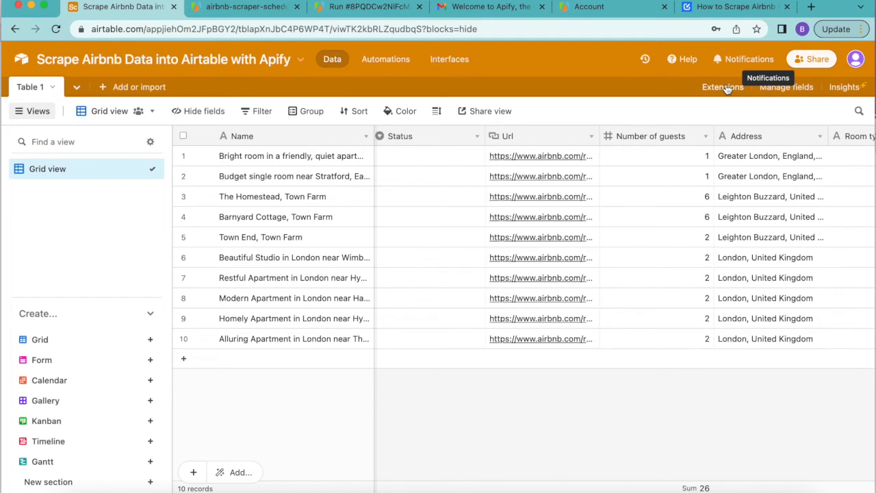
click(723, 87)
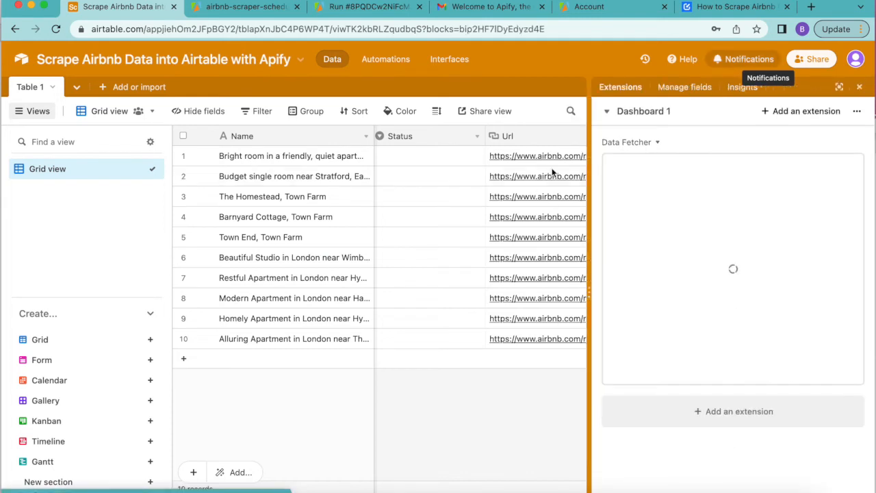
mouse_move(712, 210)
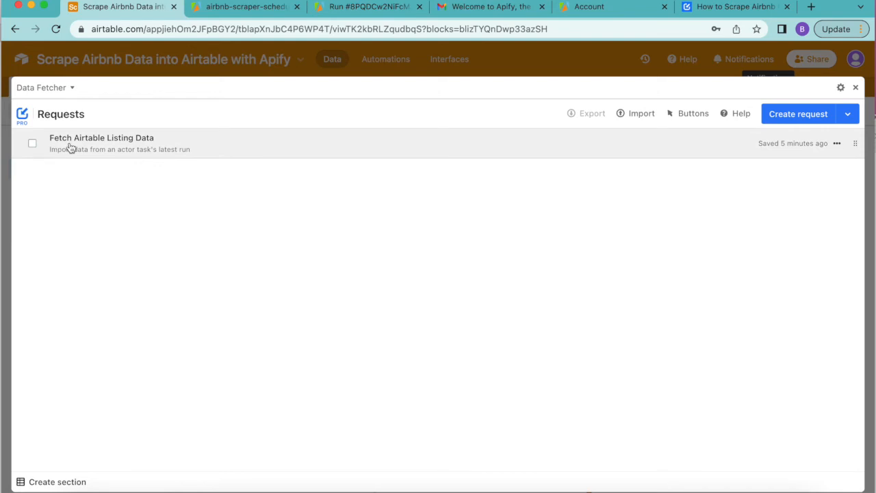
Step: Open the Fetch Airtable Listing Data request and scroll to its Schedule section
click(101, 143)
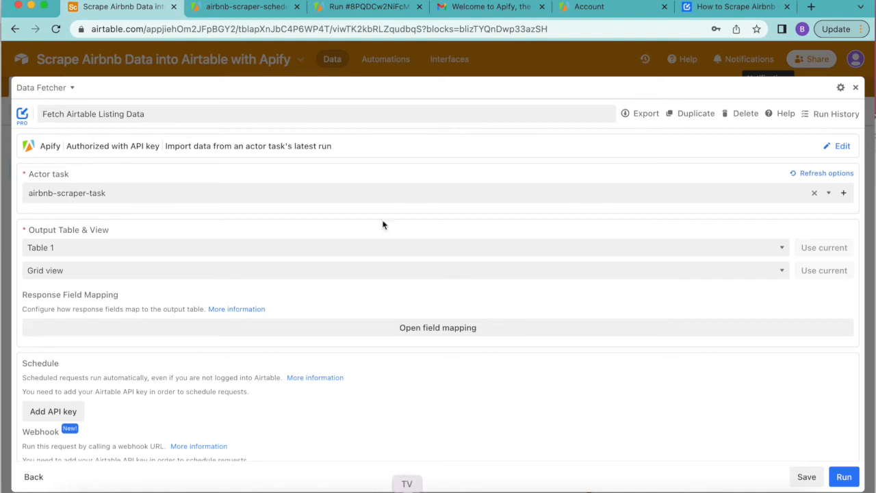
scroll(down, 3)
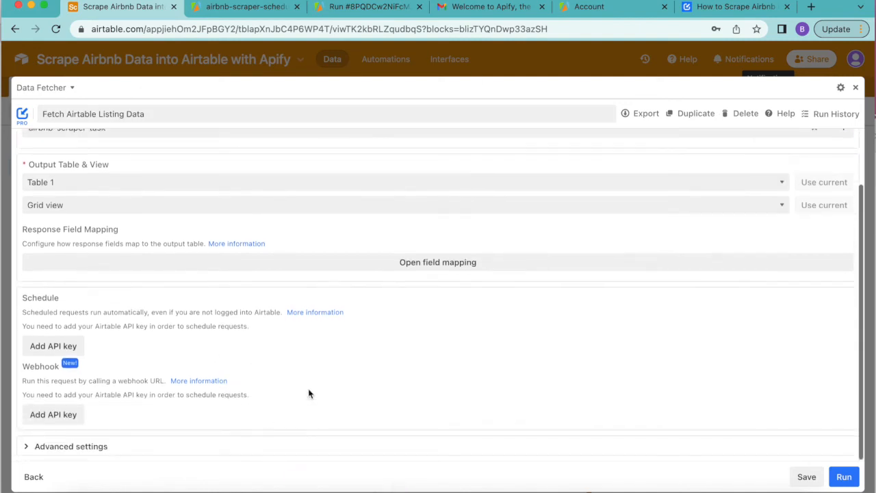
mouse_move(79, 390)
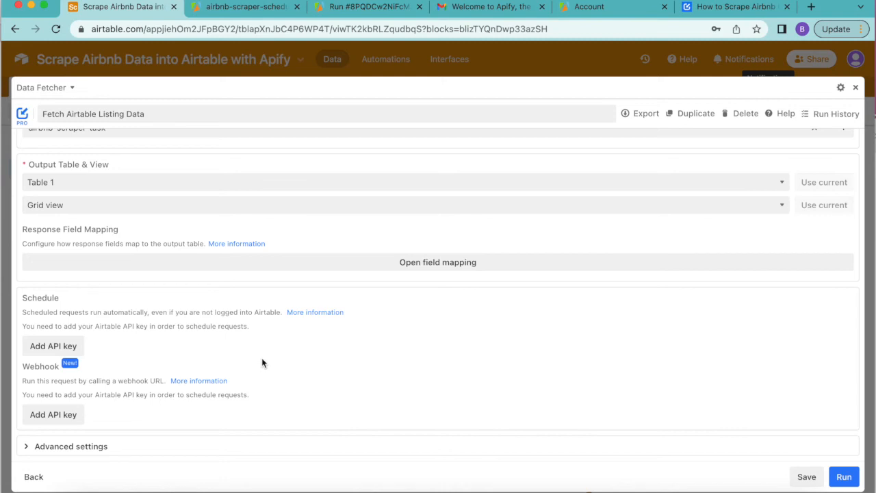
mouse_move(394, 331)
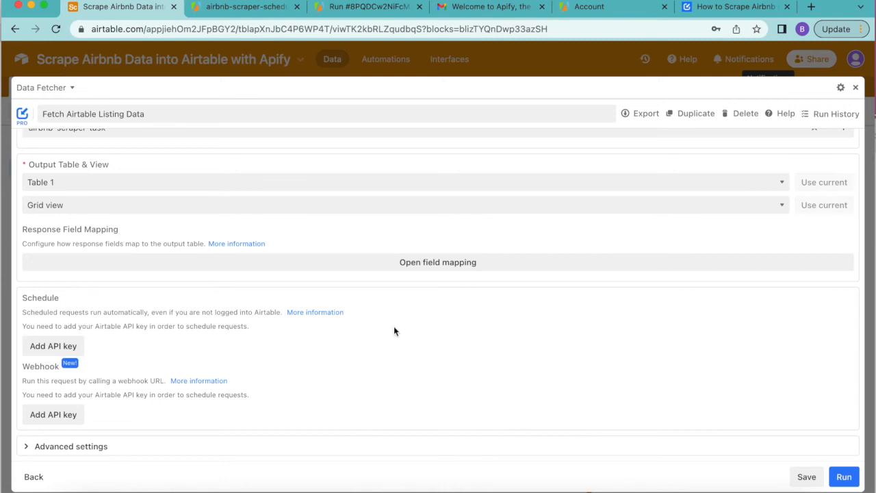
mouse_move(32, 438)
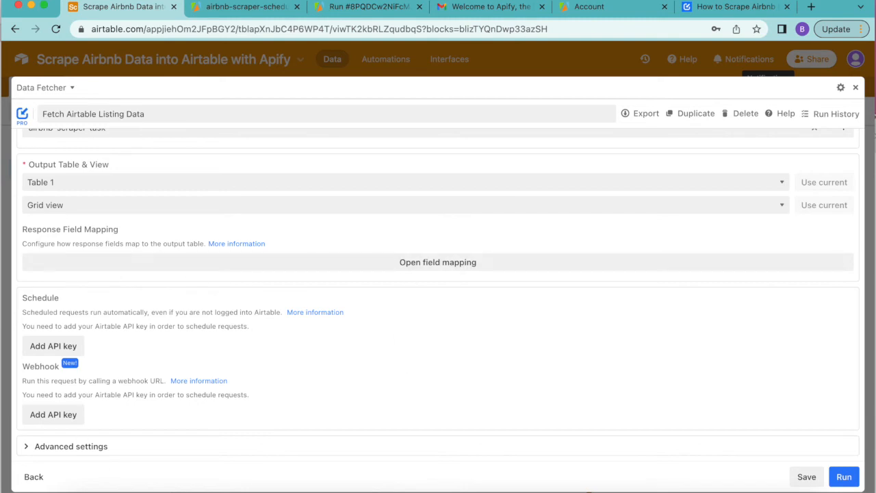
mouse_move(53, 346)
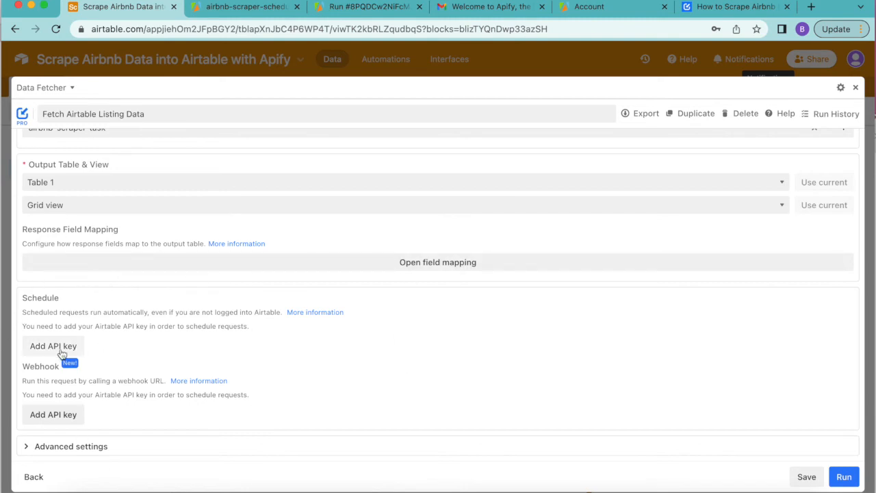
Step: Generate a personal API key on the Airtable account page for Data Fetcher
click(52, 345)
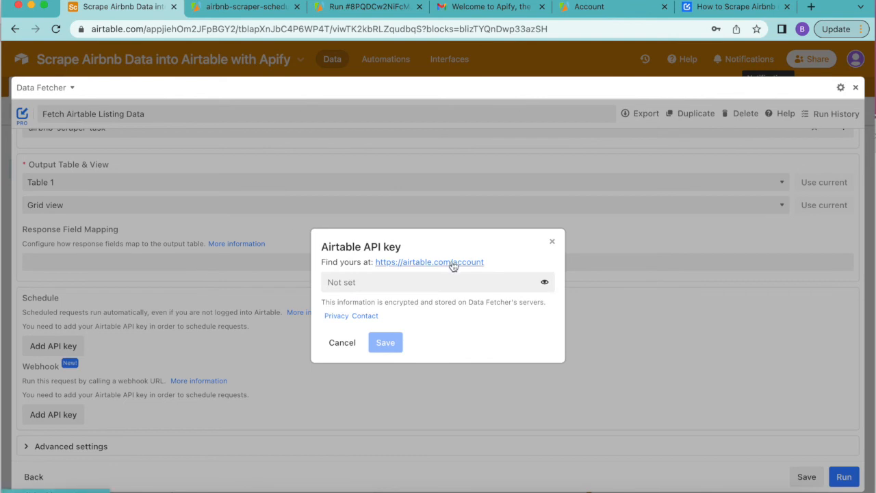
click(429, 262)
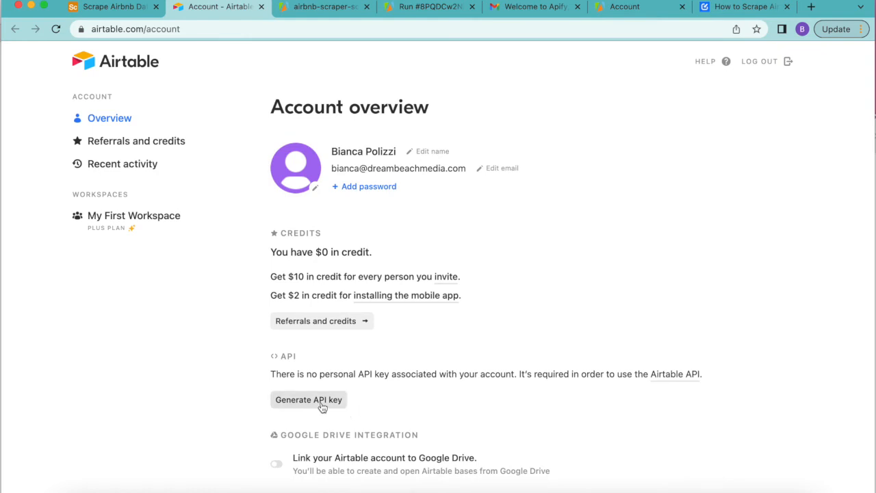
click(308, 399)
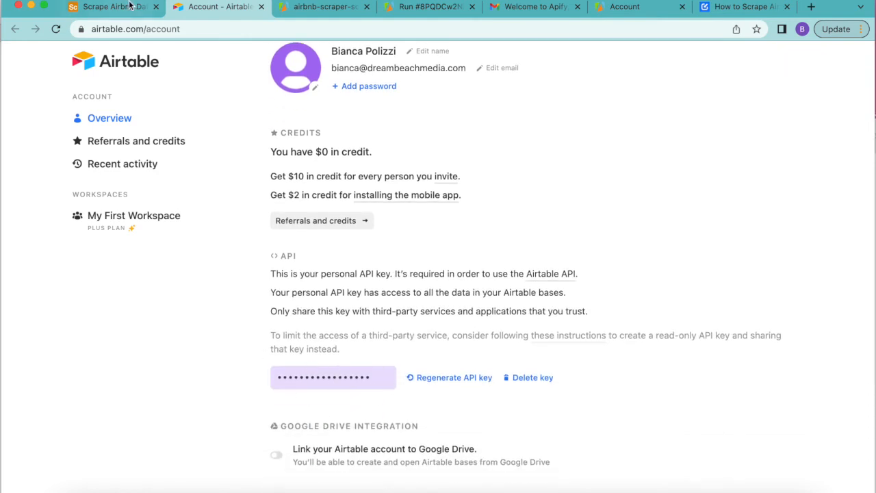
click(113, 6)
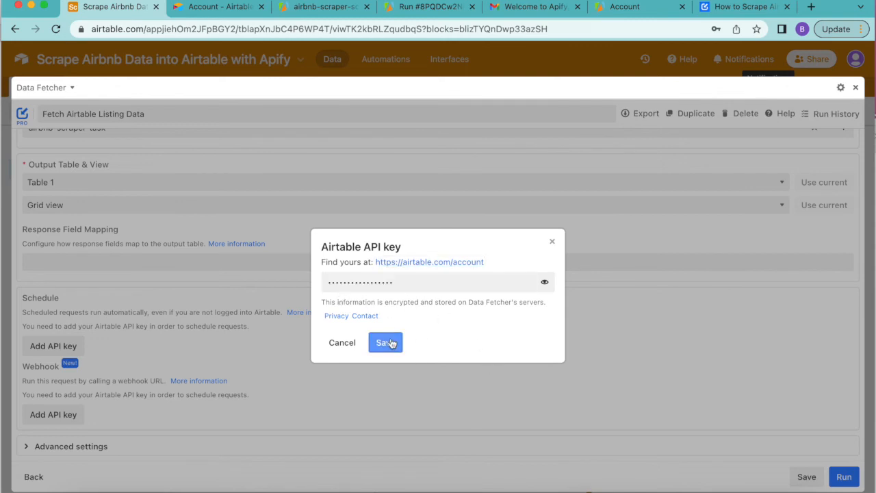
Step: Save the API key and schedule the request every 1 hour, then save
click(385, 342)
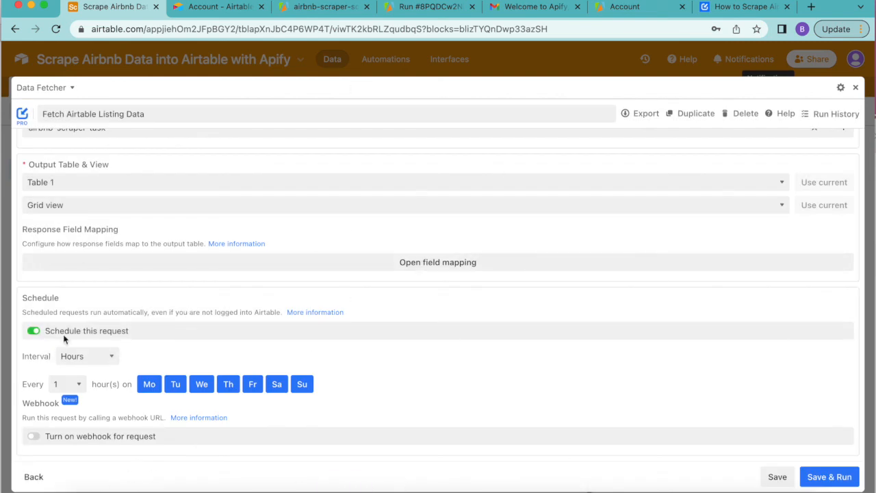
click(86, 356)
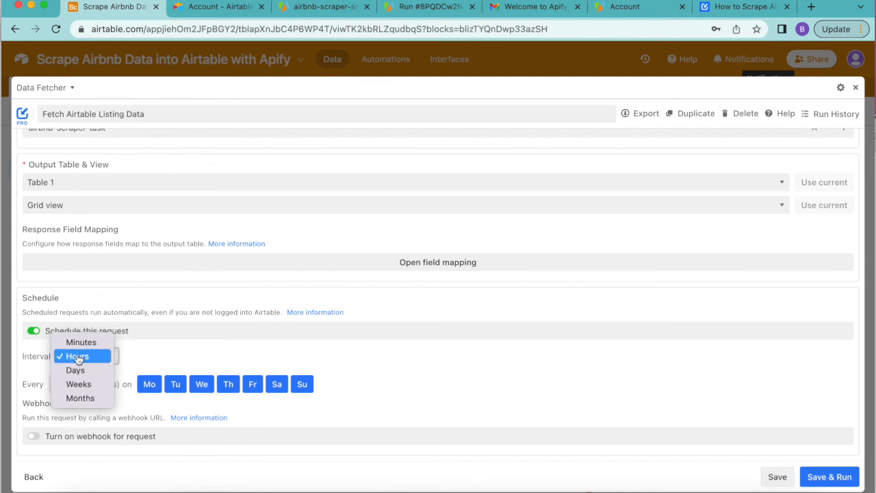
click(78, 356)
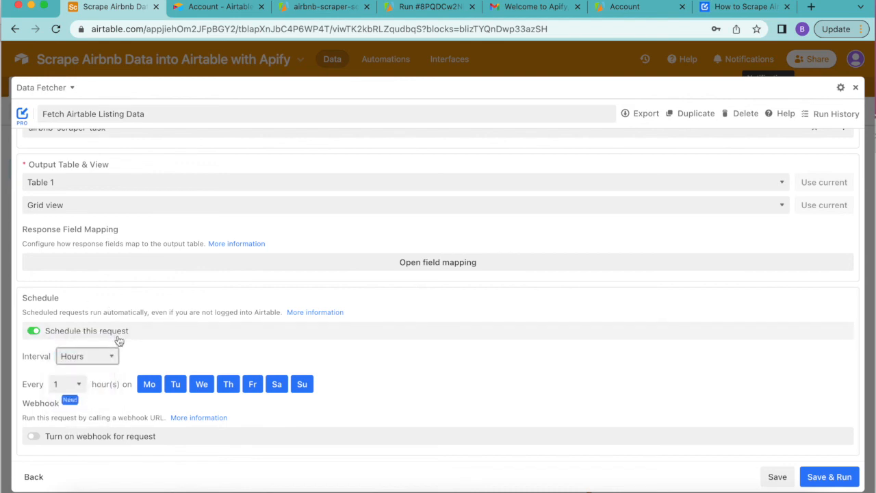
mouse_move(793, 425)
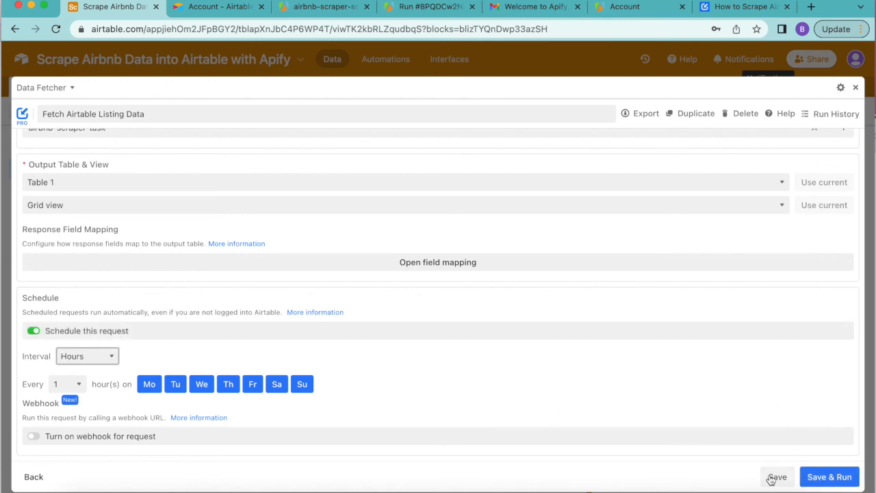
click(777, 477)
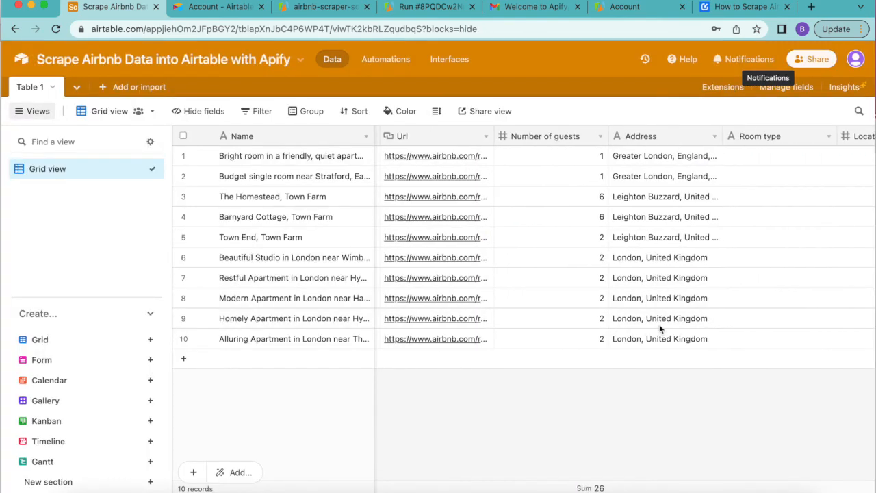
Step: Switch to the Data Fetcher blog tutorial on scraping Airbnb data into Airtable with Apify
scroll(right, 3)
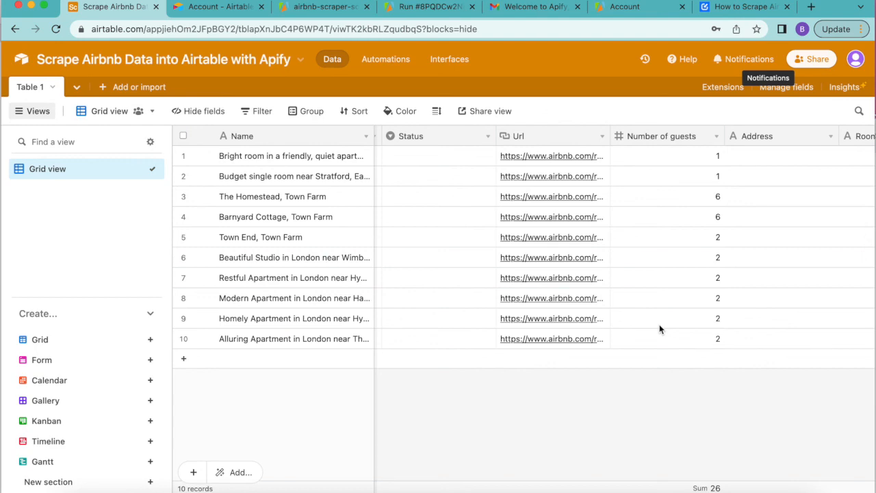
mouse_move(717, 54)
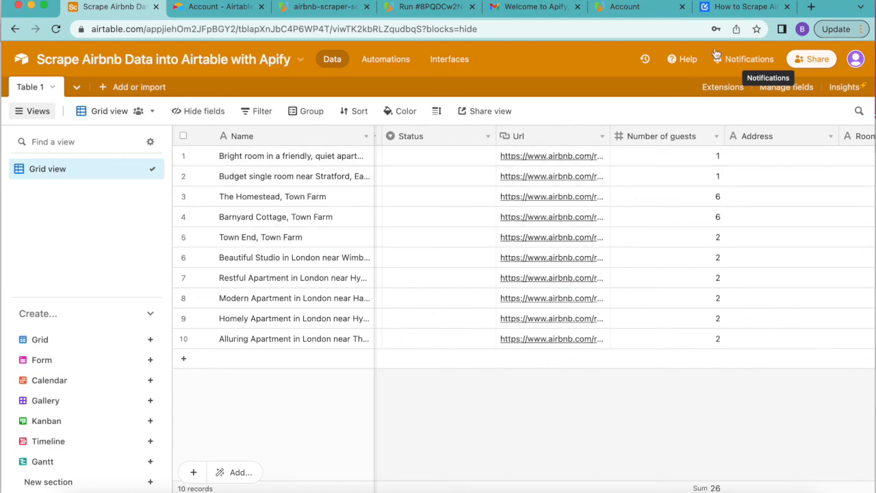
click(743, 6)
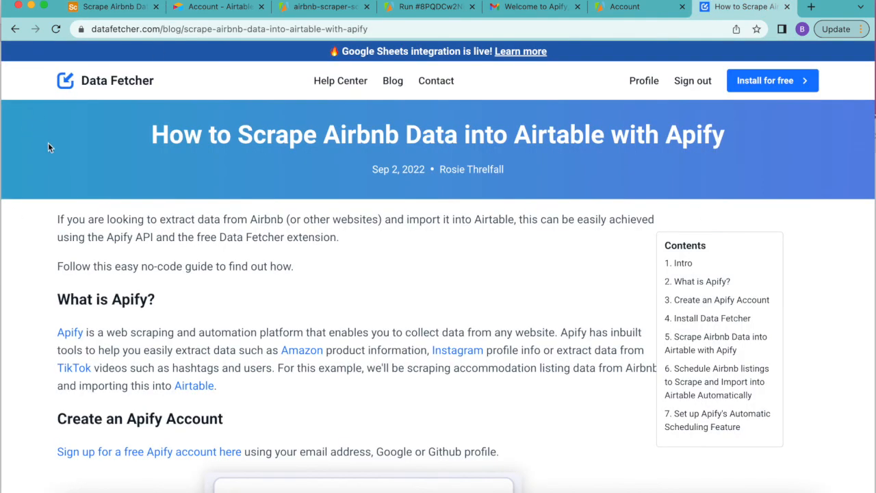
mouse_move(354, 437)
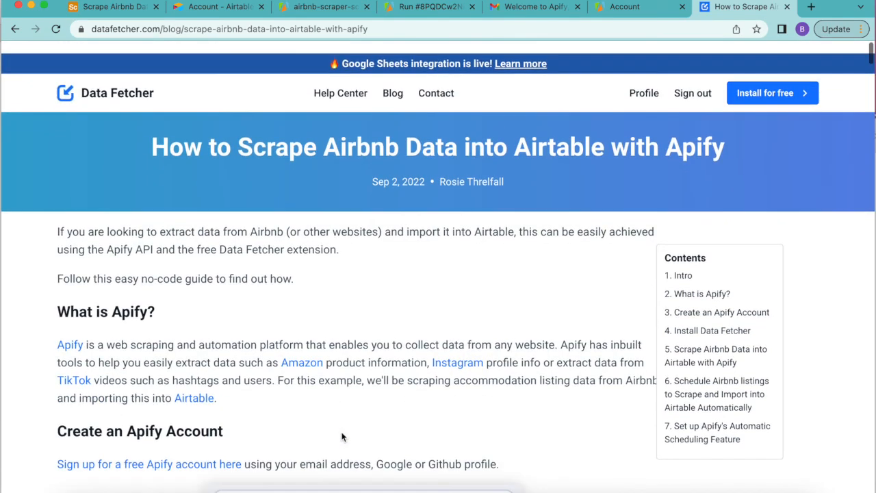
Step: Return to the Airtable tab showing the ten scraped Airbnb listings
click(110, 7)
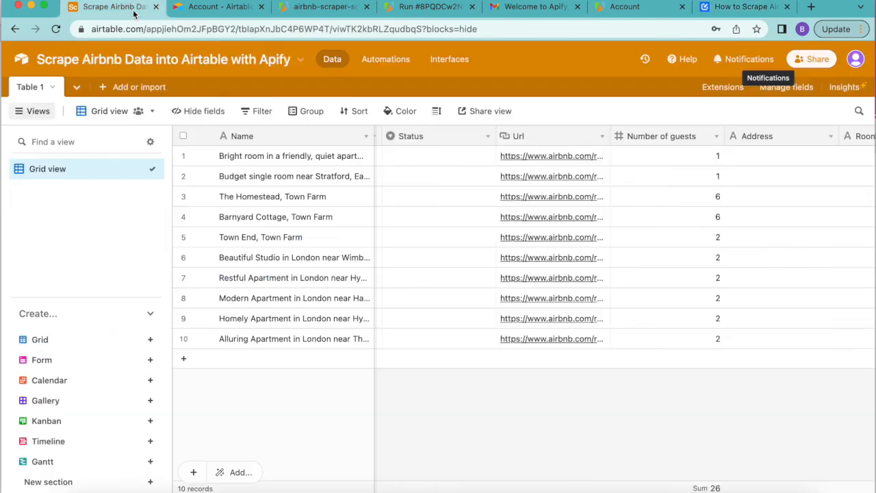
mouse_move(845, 293)
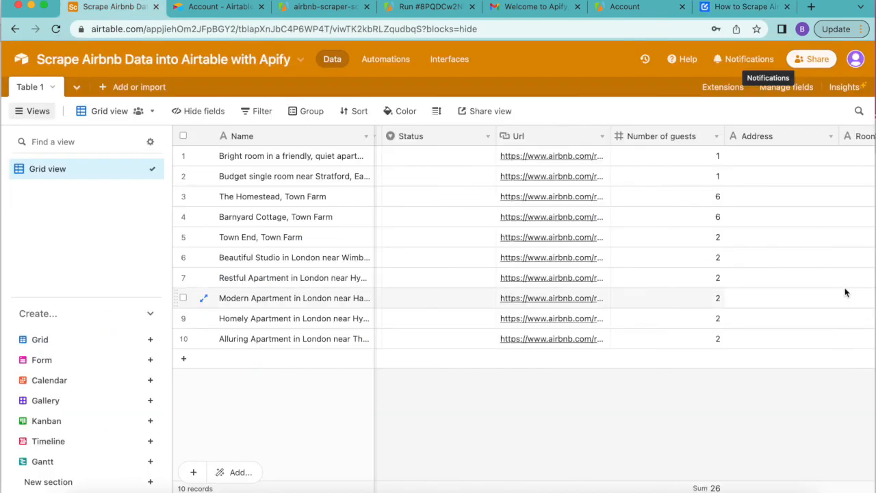